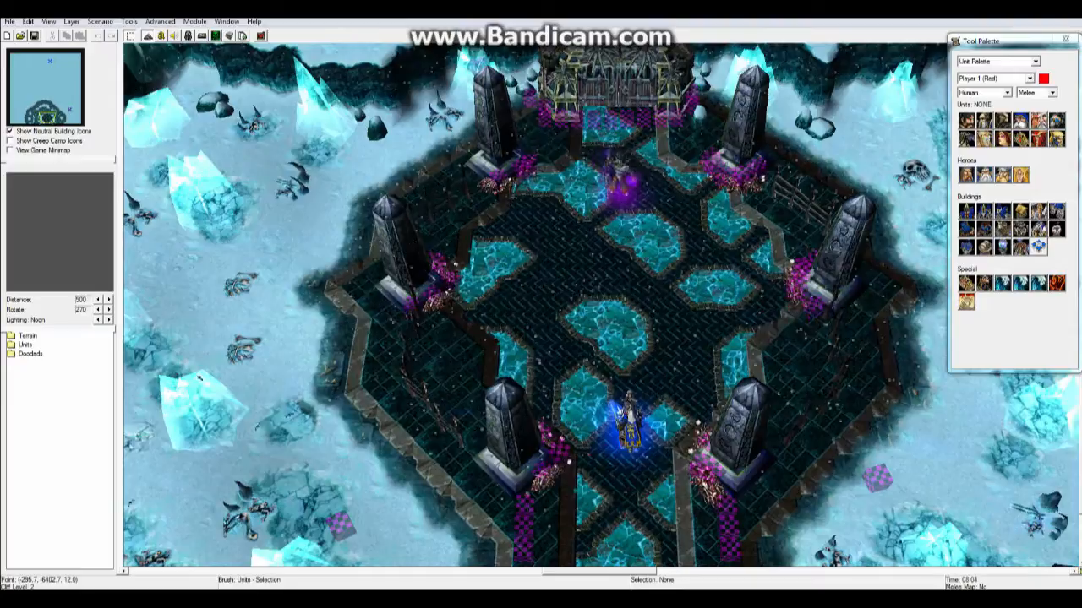
Step: Switch the Tool Palette to Camera Palette to list Camera 001 through Camera 004
click(997, 61)
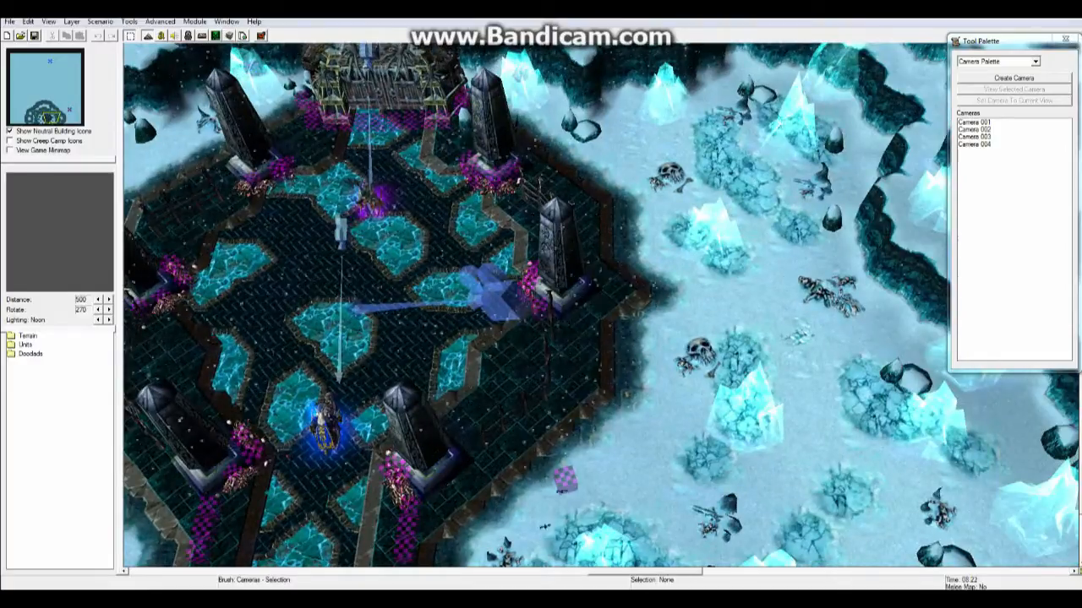
click(1011, 78)
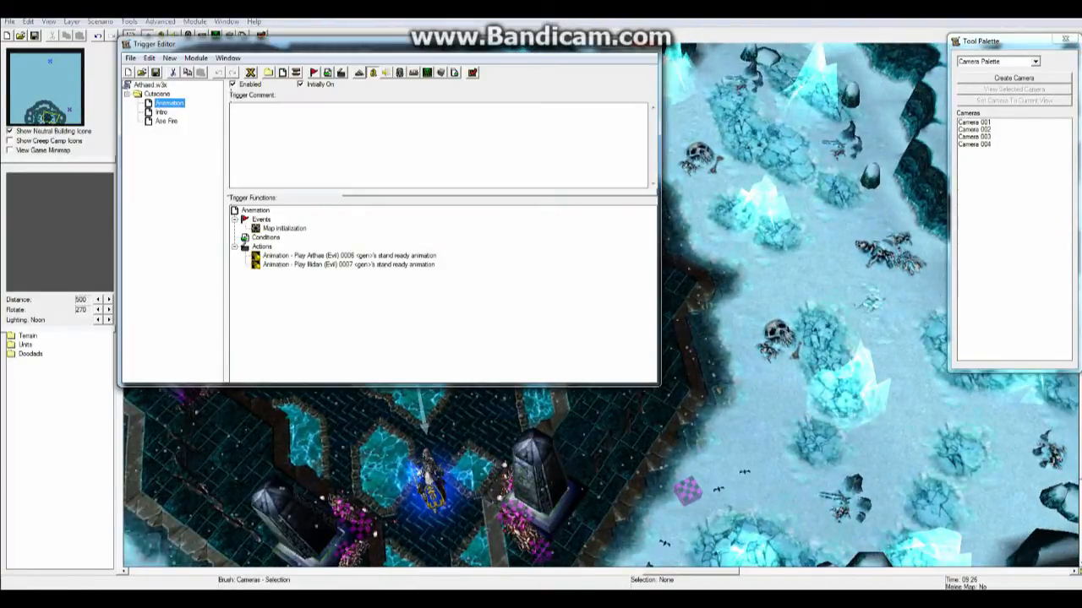
Step: Open the Trigger Editor to view the Cutscene folder's Animation, Intro and Ape Fire triggers
click(161, 112)
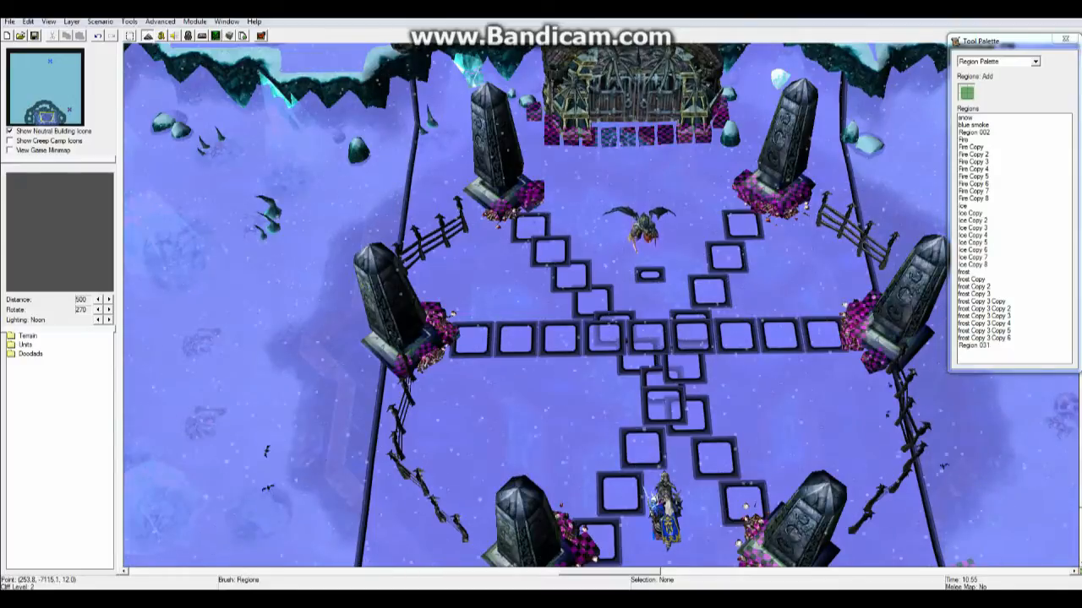
Step: Close the Trigger Editor and show the Region Palette's regions up to Region 031
click(974, 346)
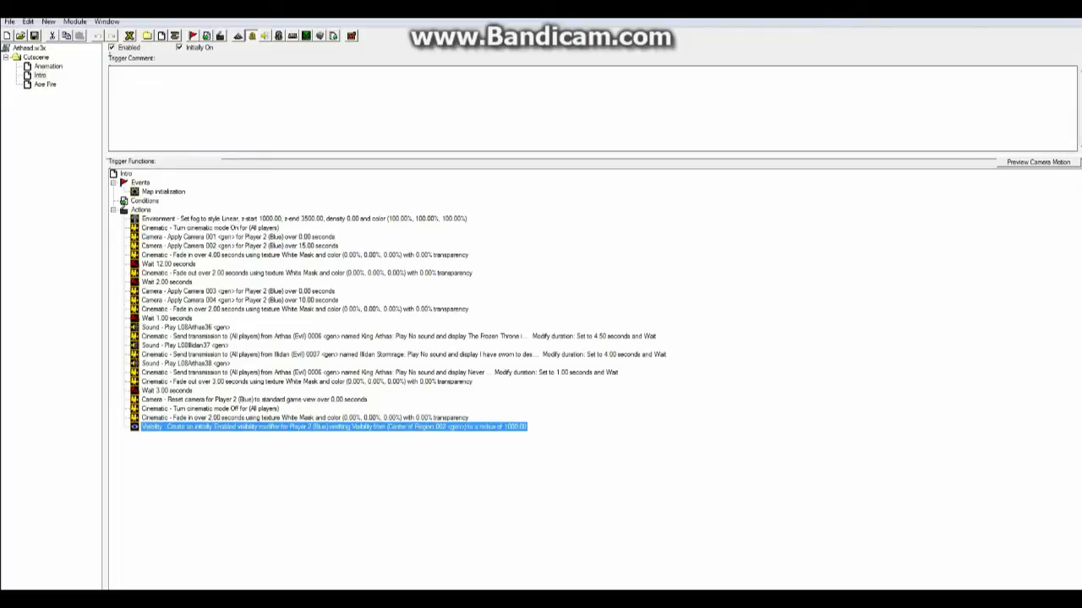
Step: Add a new action below the Intro trigger's existing actions
double_click(330, 426)
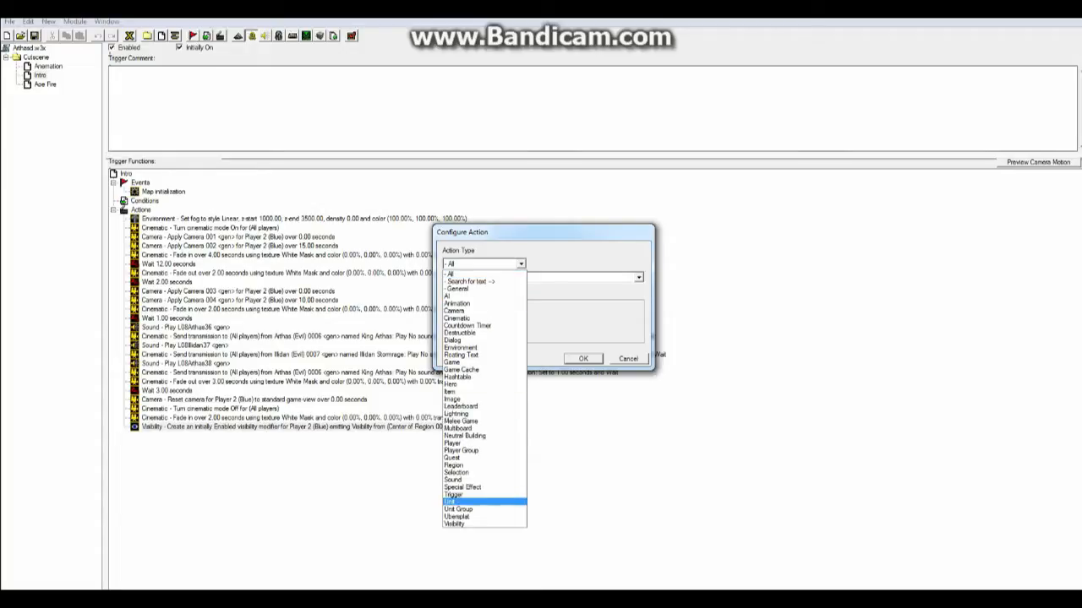
Step: Make the new action Unit - Issue Order Targeting A Point
click(451, 501)
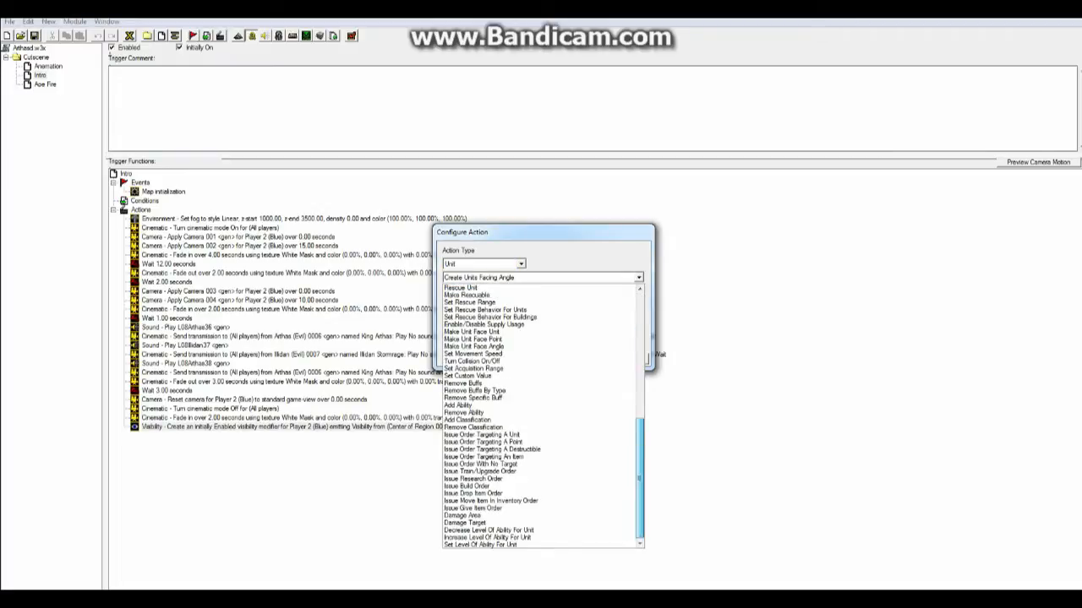
click(483, 442)
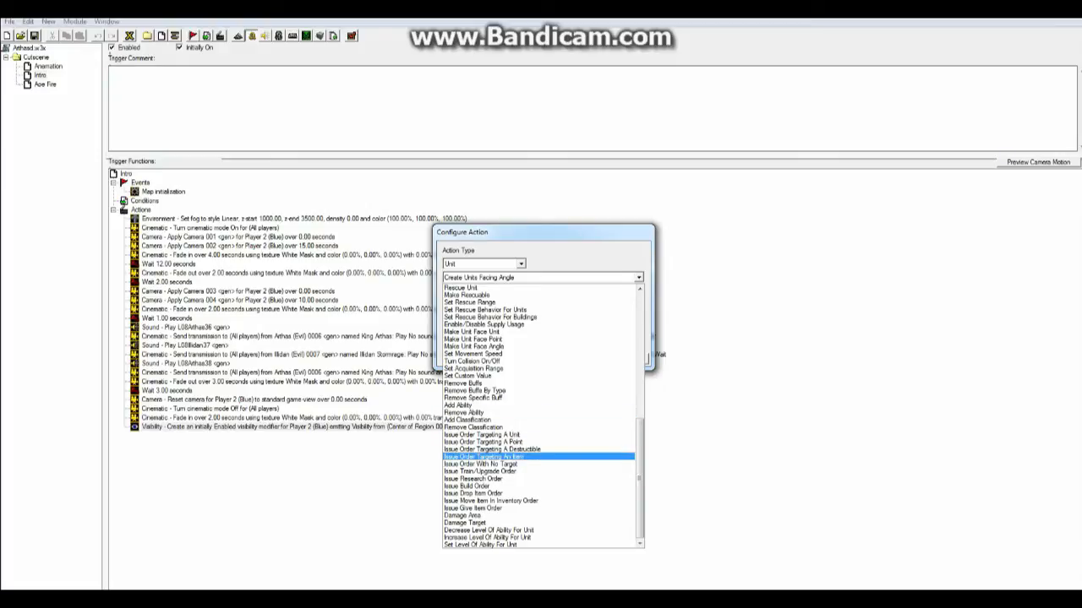
click(482, 441)
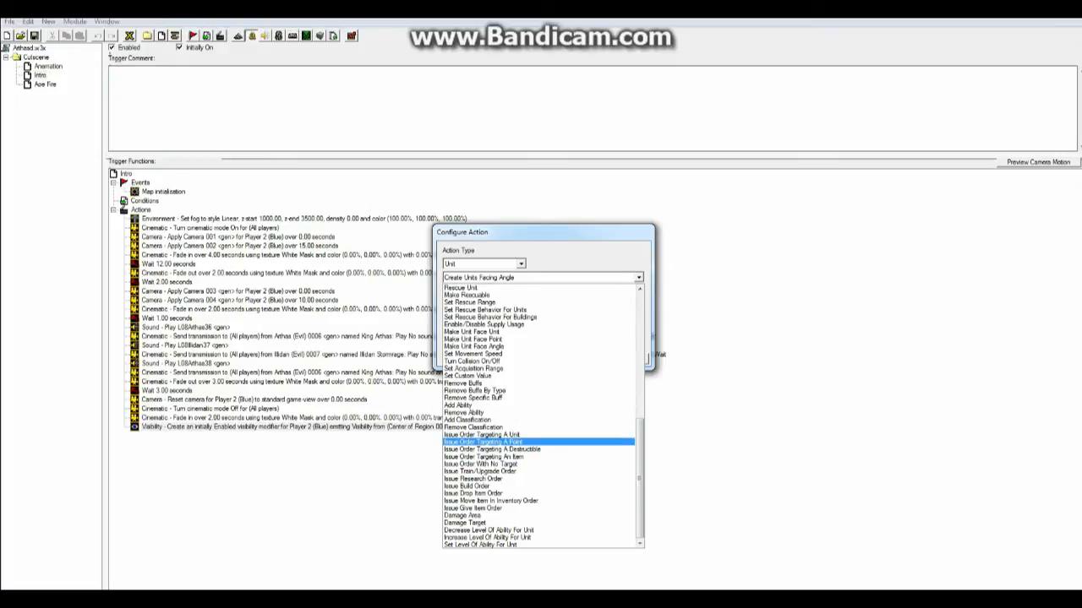
click(492, 448)
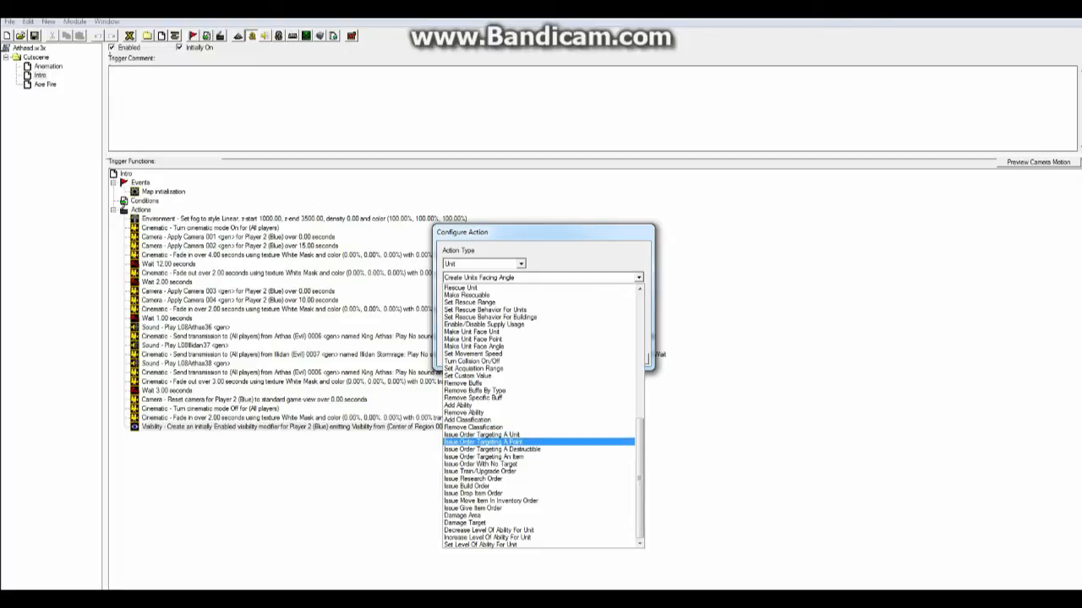
click(482, 441)
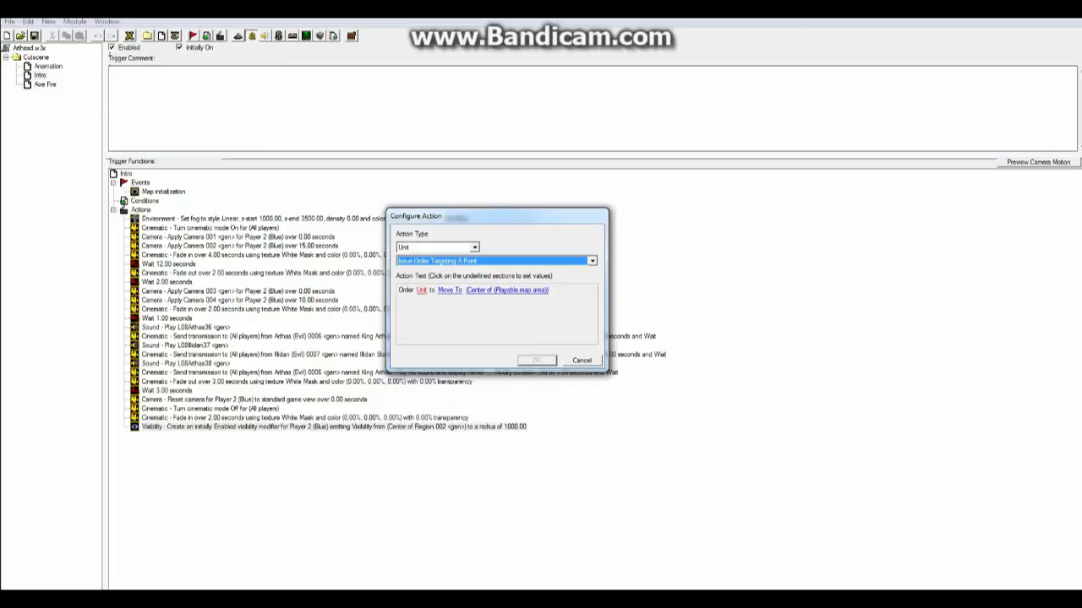
Step: Order Illidan (Evil) 0007 to Attack-Move To instead of Move To
click(420, 290)
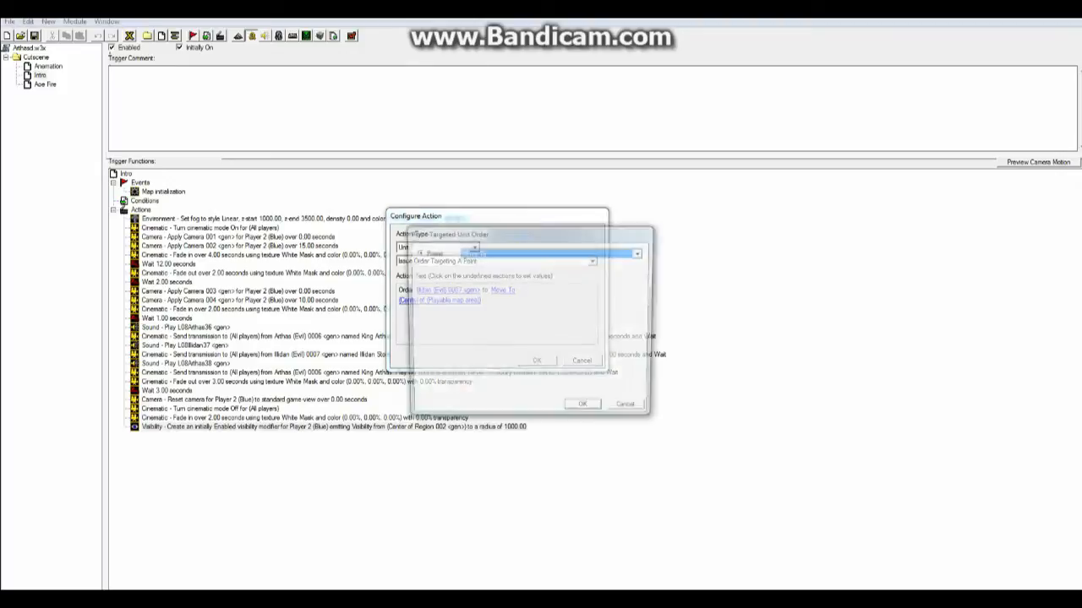
click(640, 253)
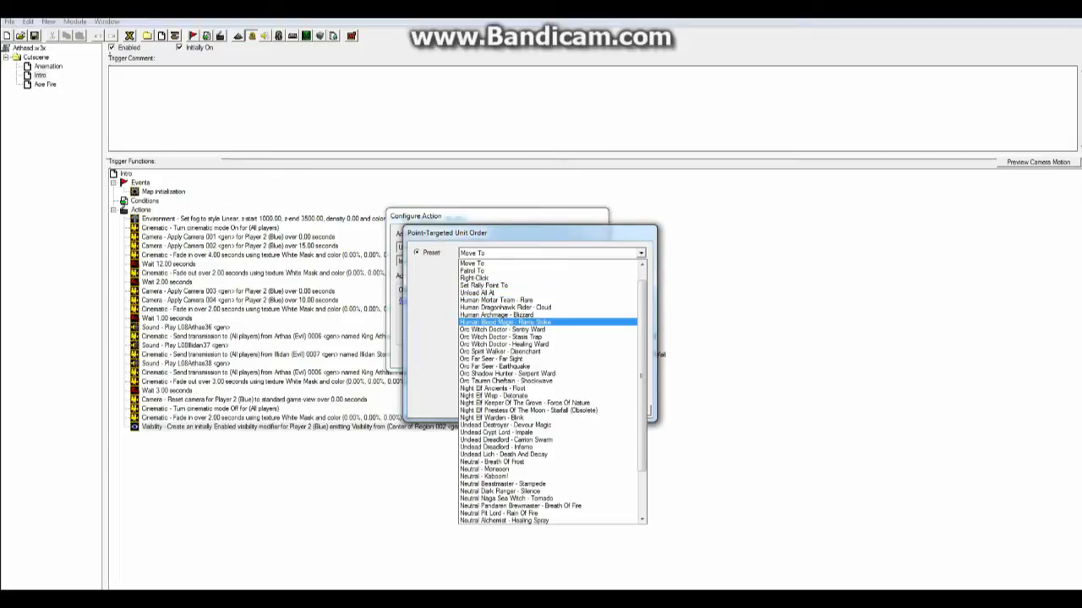
click(505, 439)
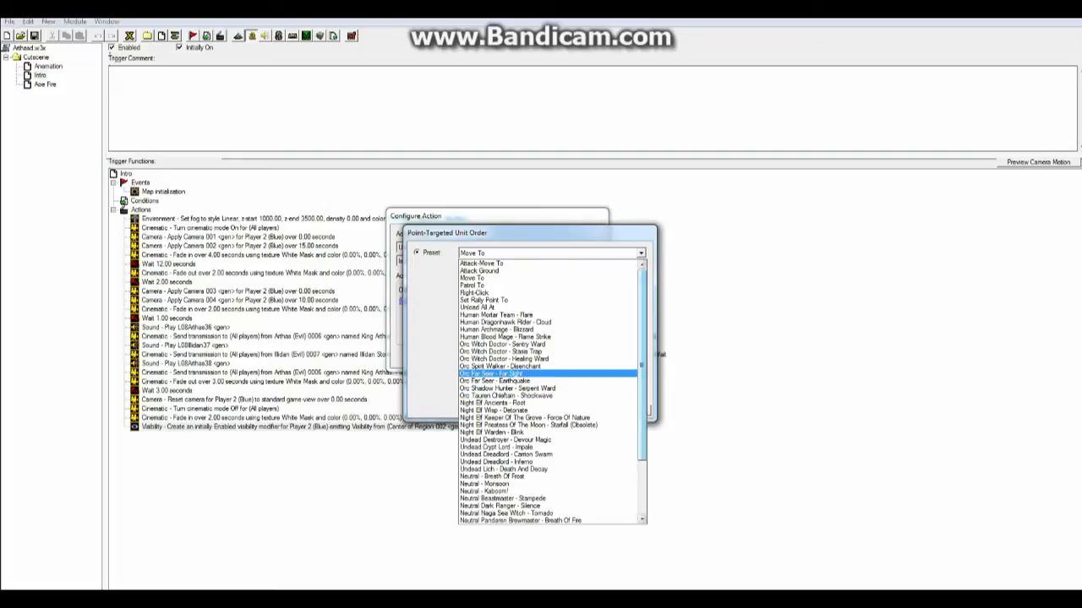
click(473, 286)
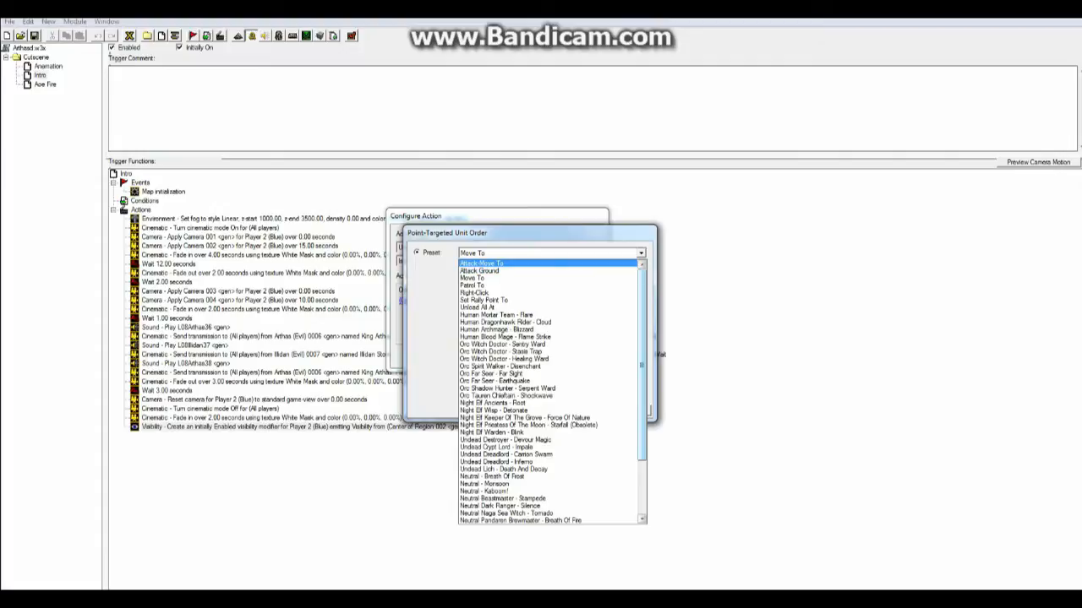
click(495, 262)
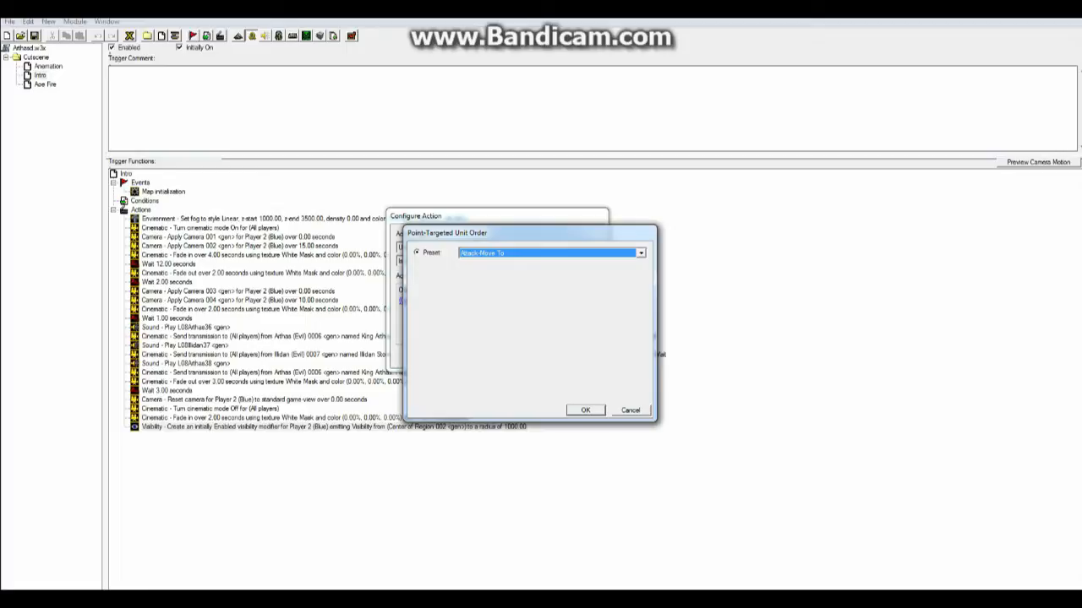
click(585, 409)
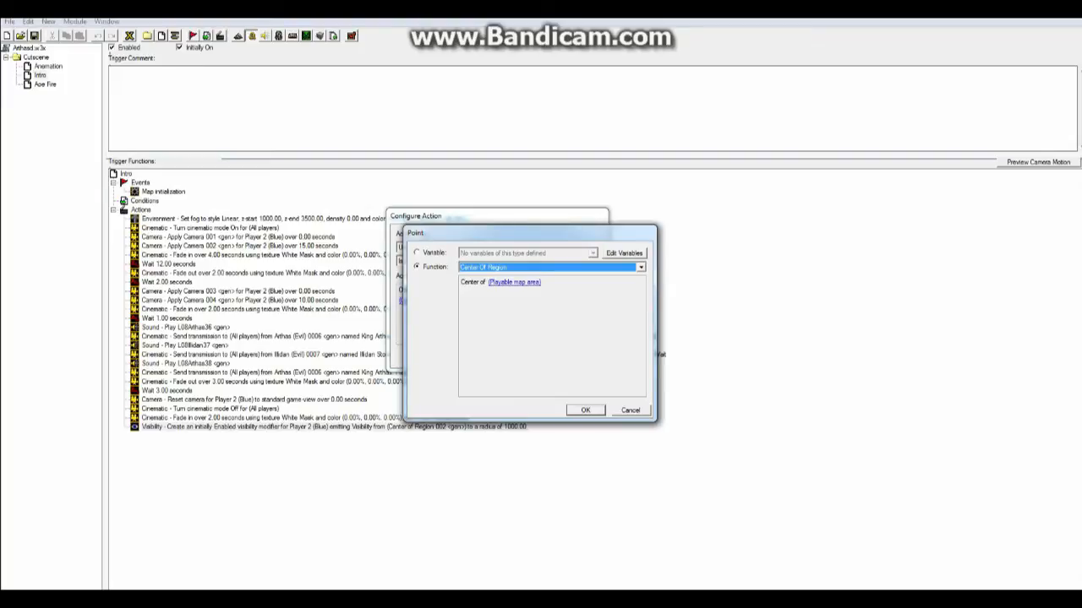
Step: Set the attack-move target to the center of Region 031 and confirm the action
click(514, 282)
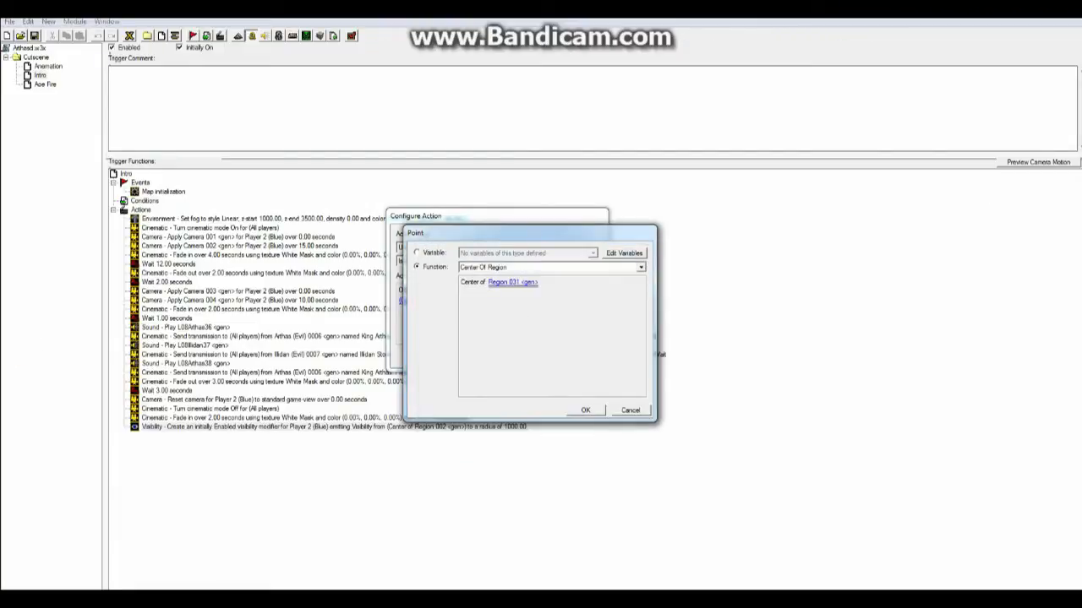
click(585, 410)
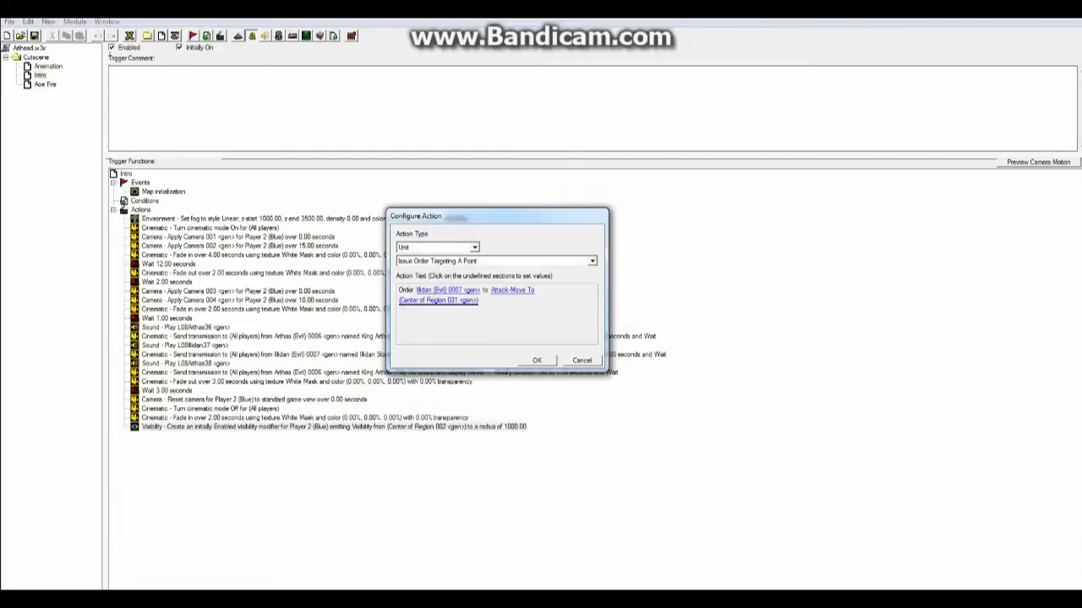
click(438, 300)
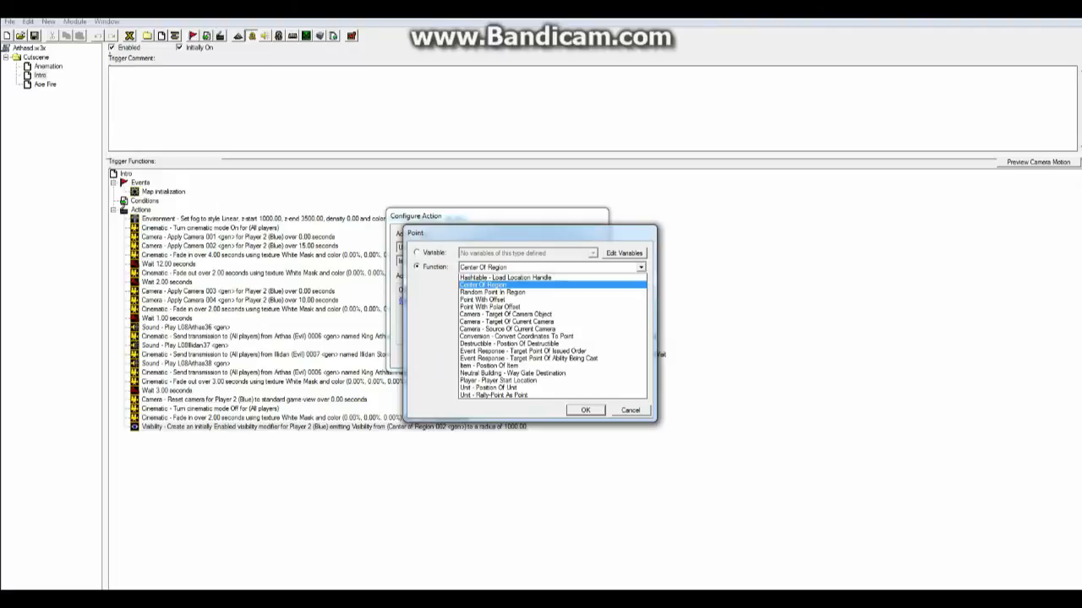
click(495, 395)
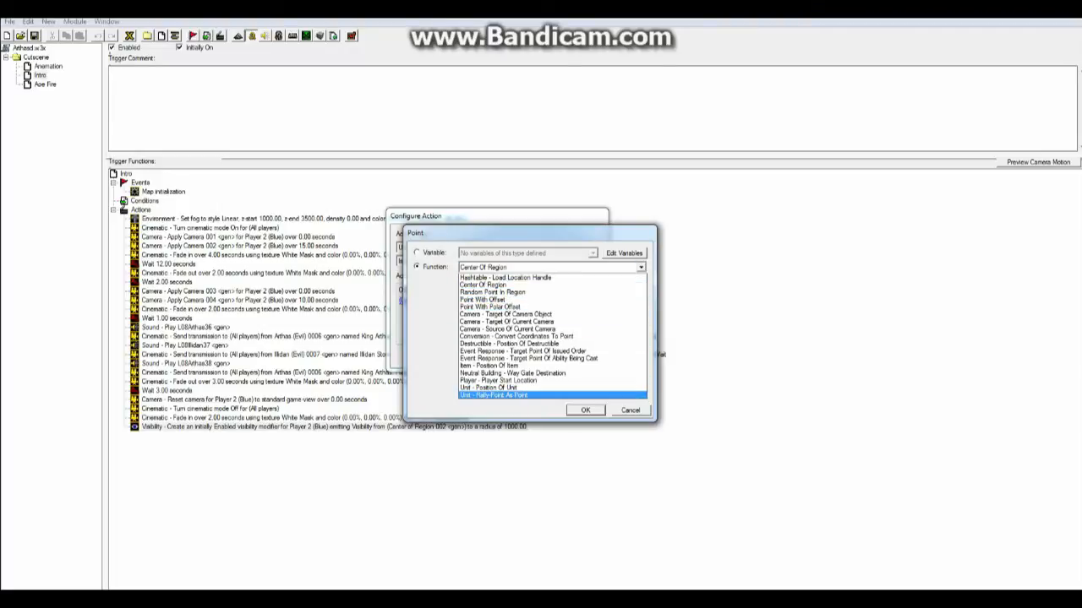
click(488, 387)
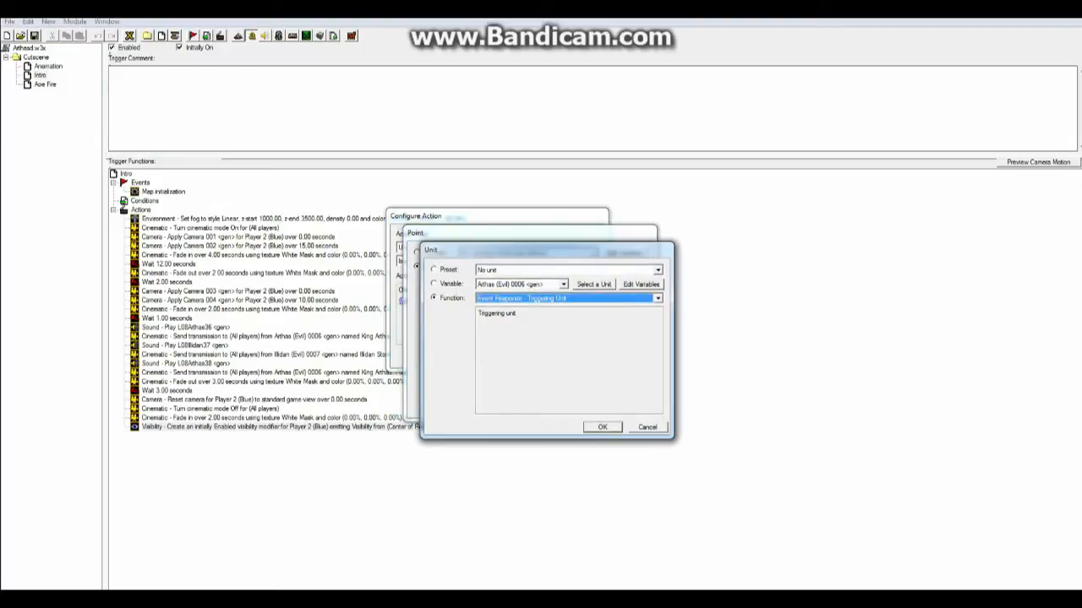
click(602, 427)
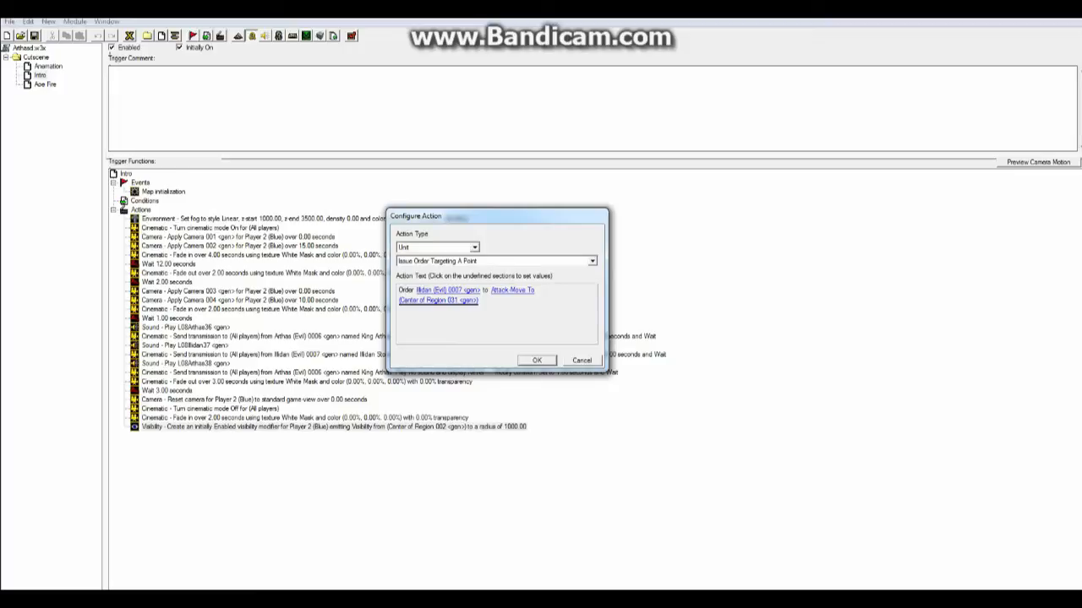
click(537, 360)
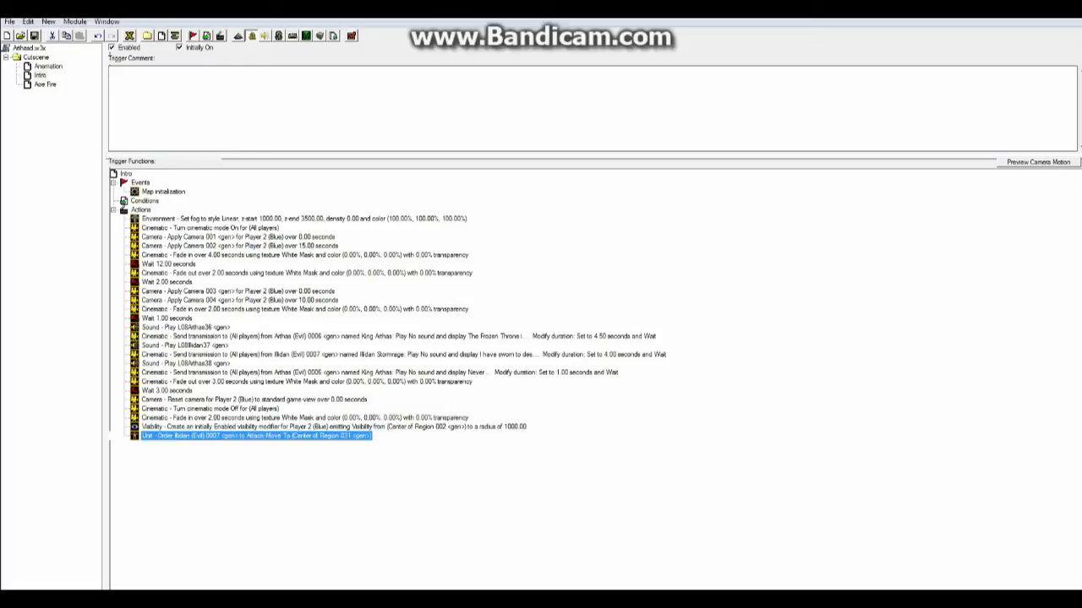
Step: Open the Intro trigger's opening Environment - Set Fog action for editing
click(304, 218)
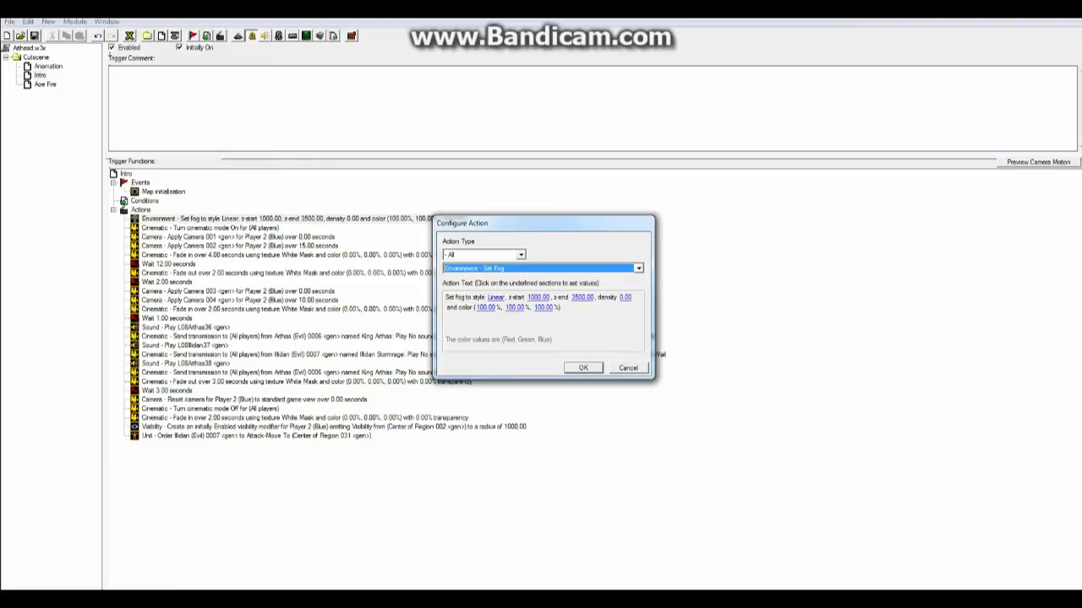
Step: Set linear fog from 1000 to 3500, density 0, colour 100% on all channels
click(522, 255)
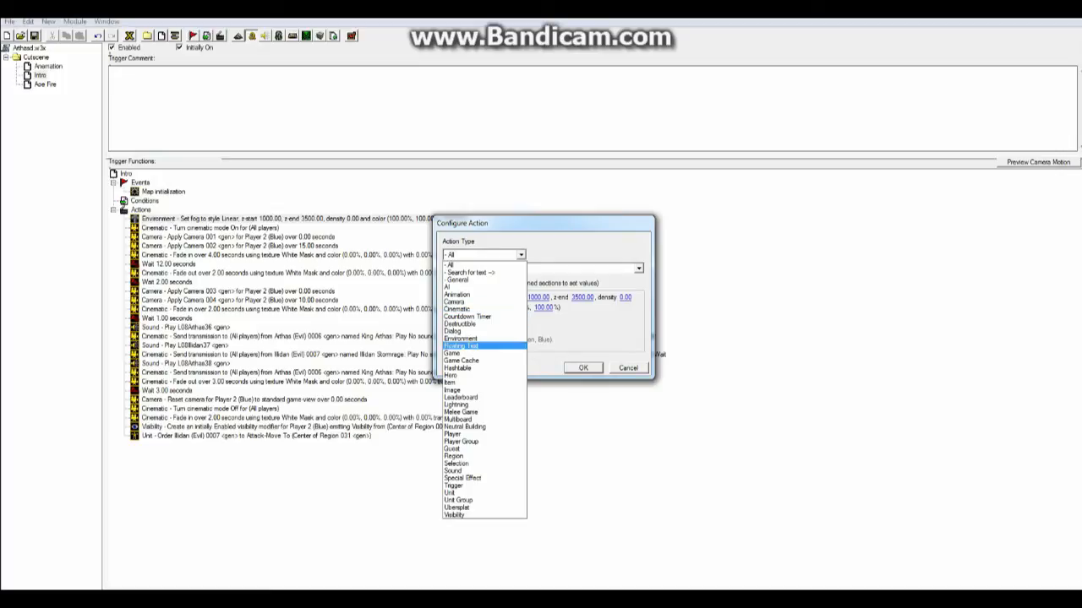
click(460, 338)
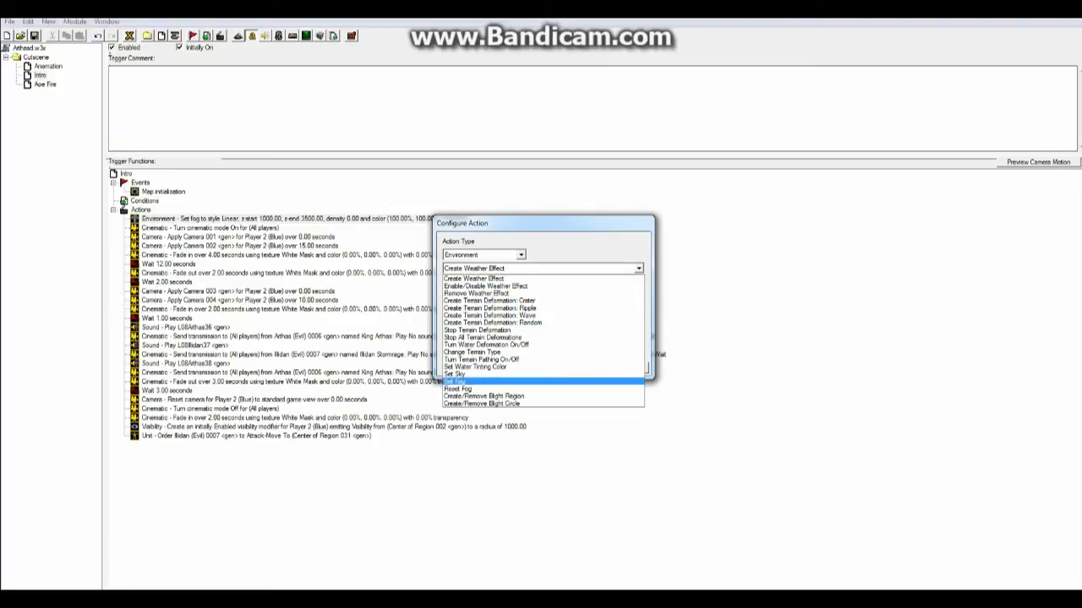
click(455, 381)
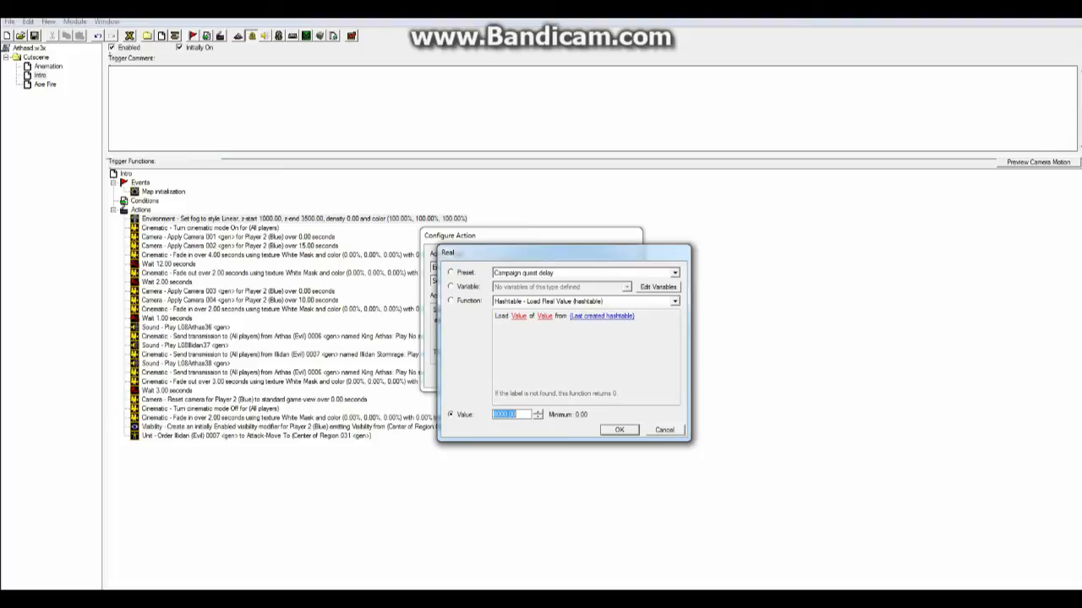
text(1000)
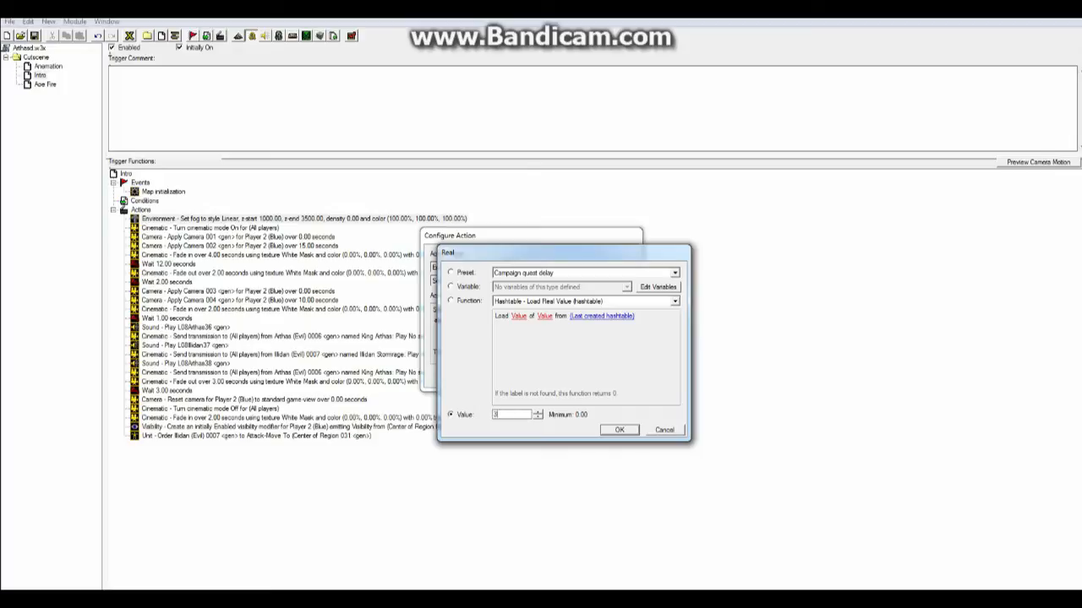
text(3500)
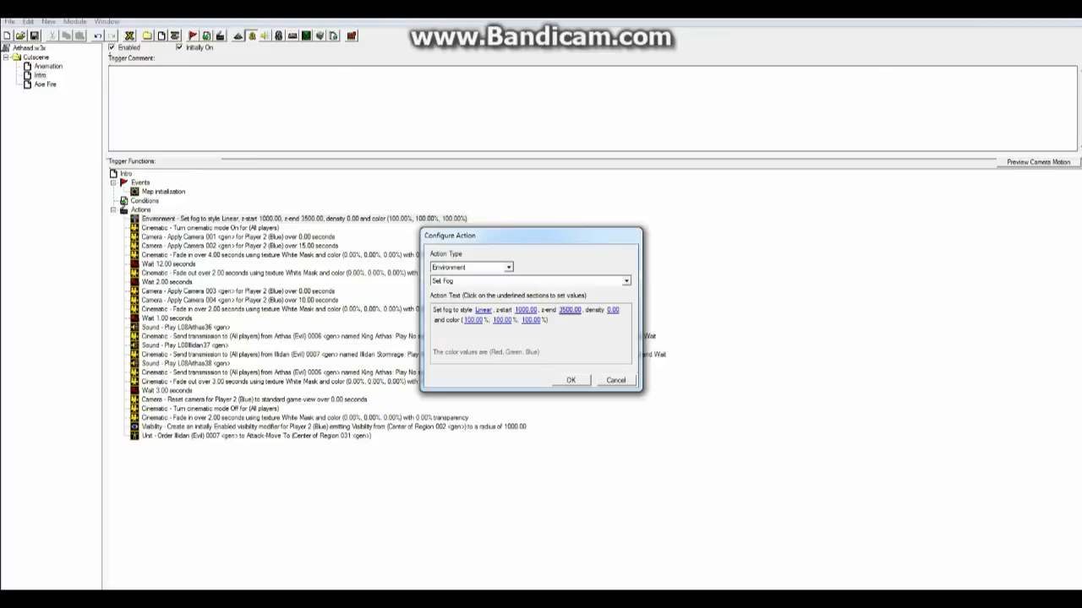
click(570, 379)
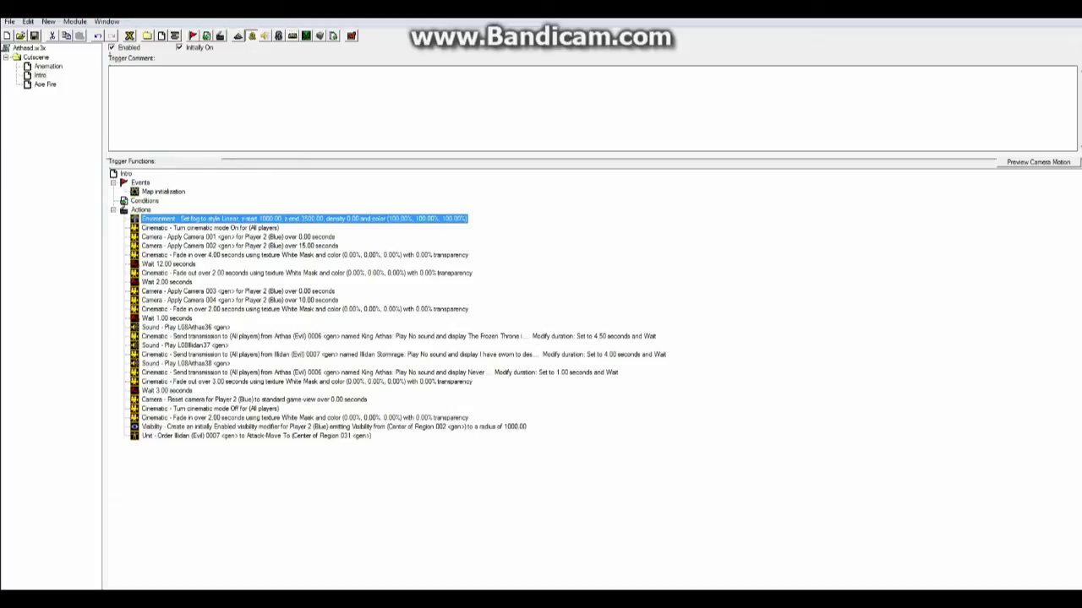
double_click(338, 336)
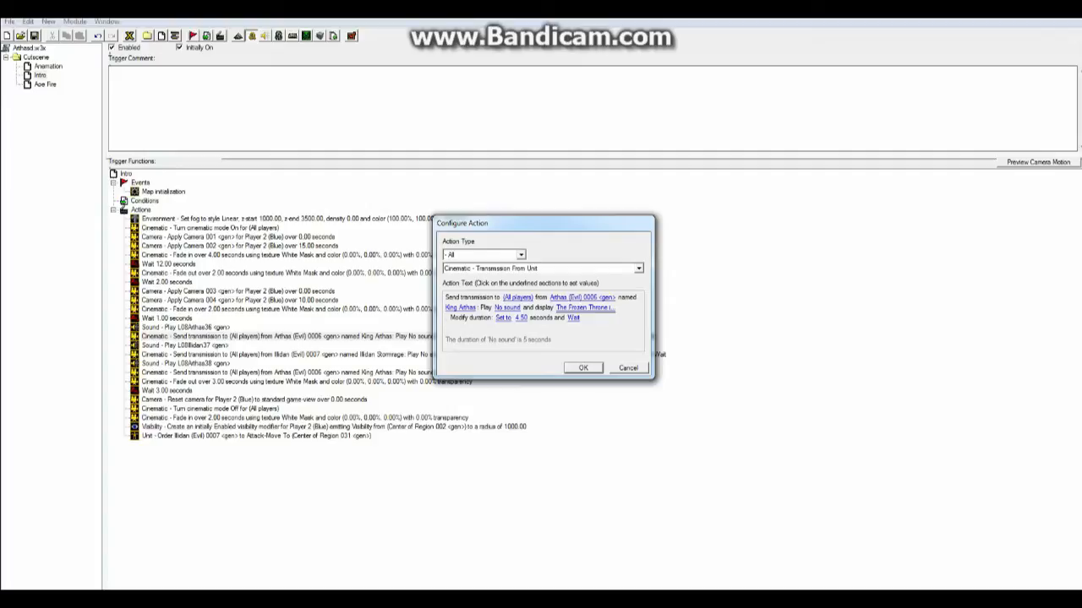
click(583, 368)
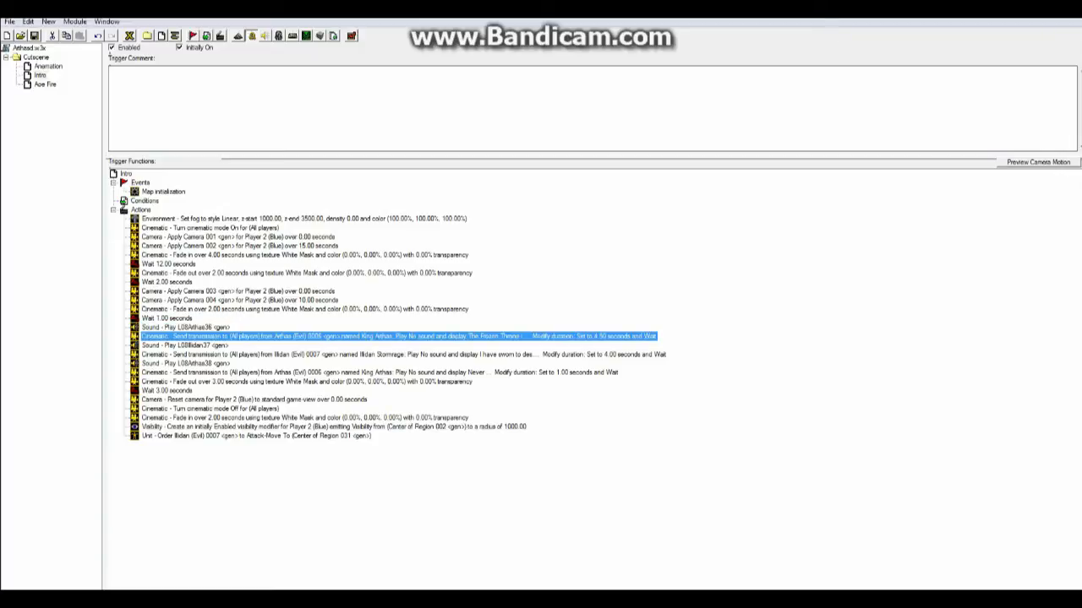
click(186, 327)
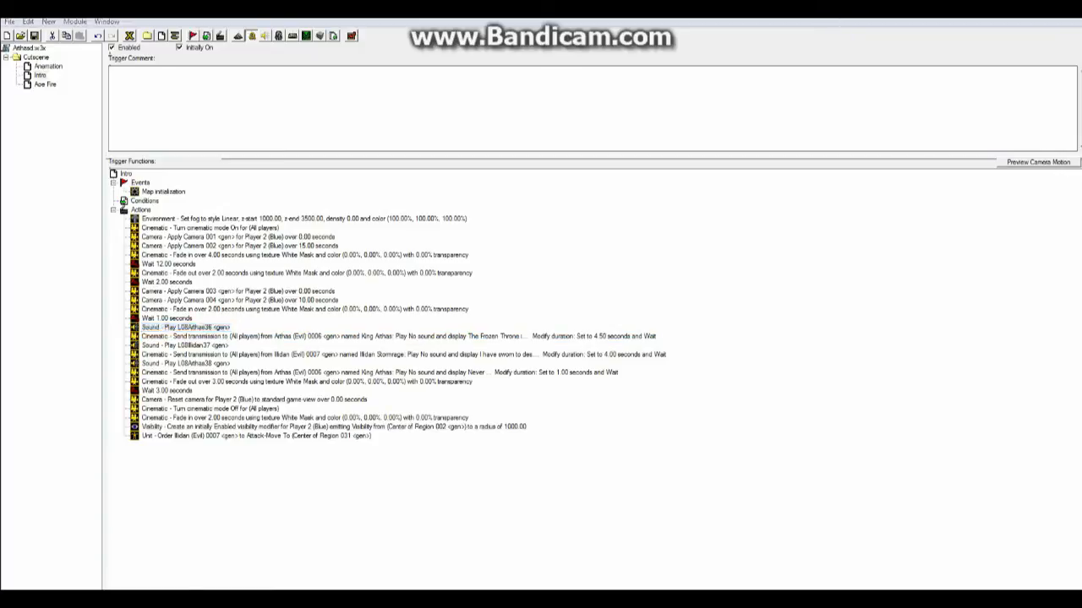
double_click(187, 327)
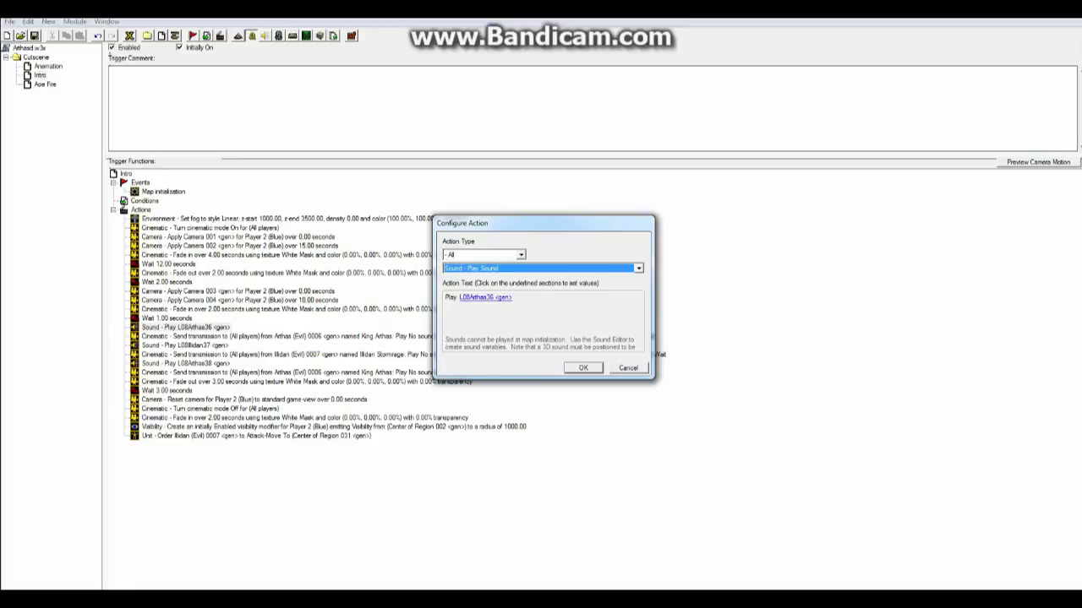
click(582, 367)
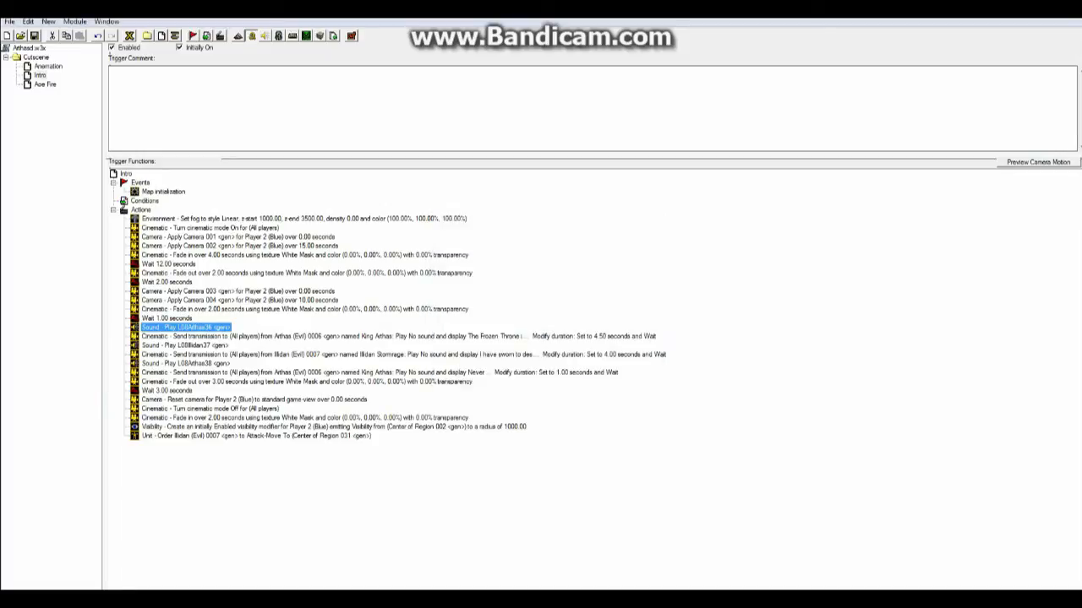
mouse_move(277, 35)
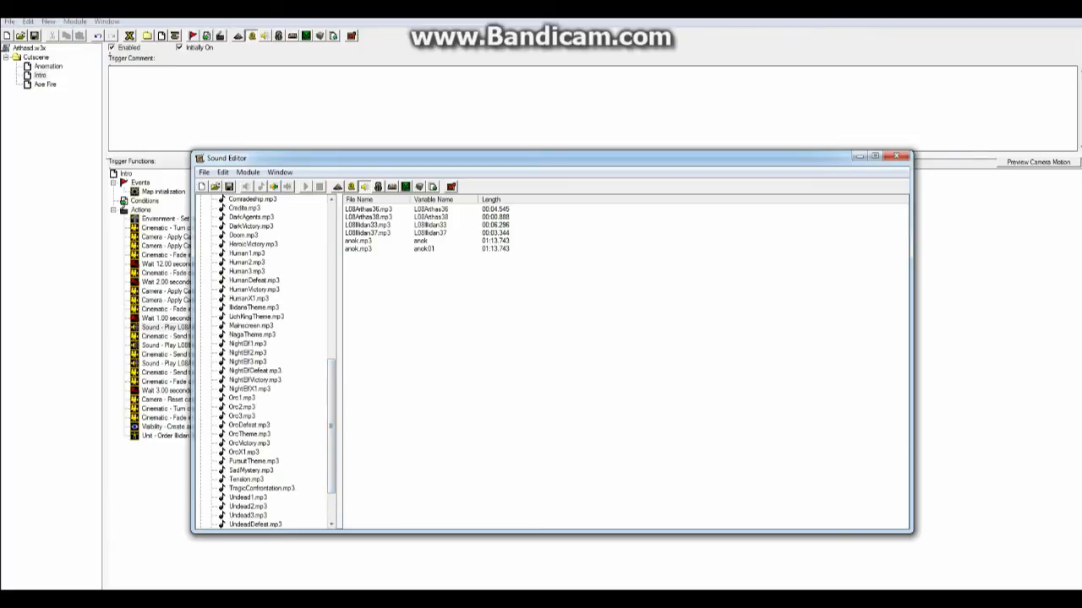
Step: Browse the Sound Editor tree to the Dialogue folder holding Undead08x's L08Arthas36.mp3
scroll(up, 3)
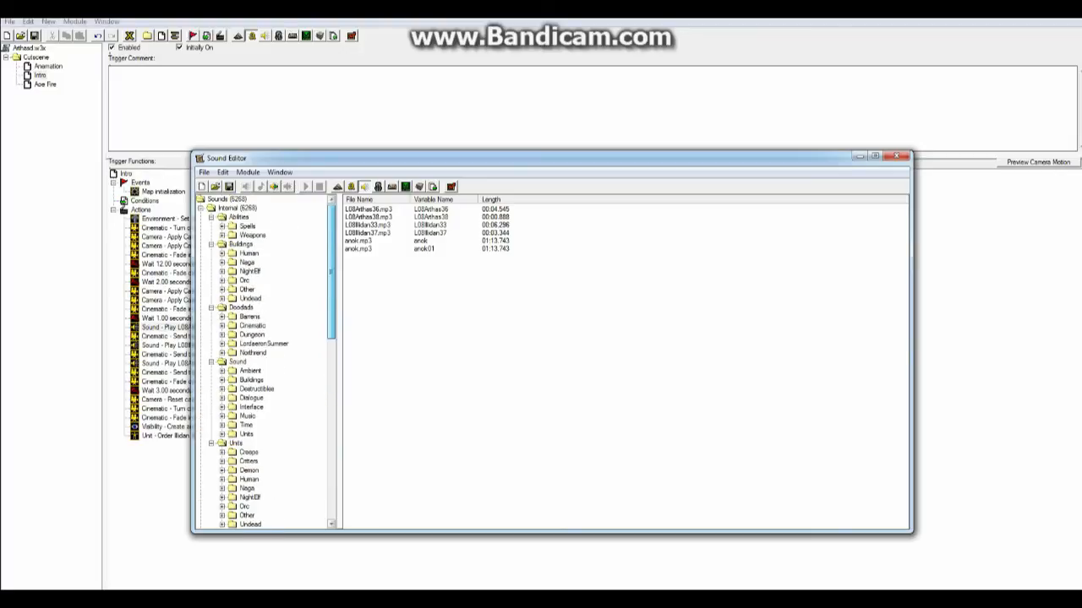
scroll(down, 3)
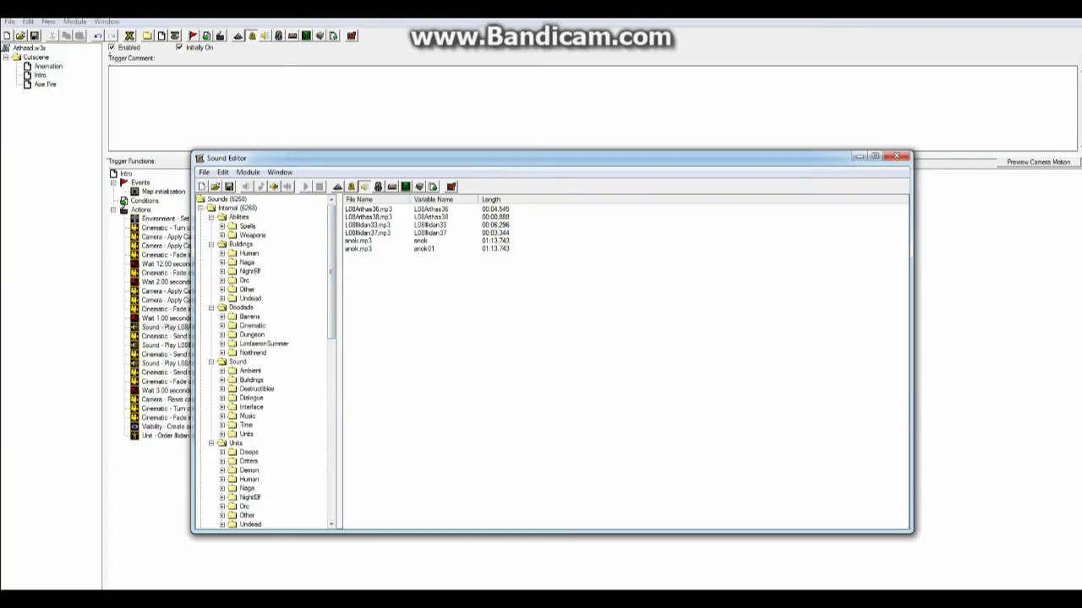
click(222, 226)
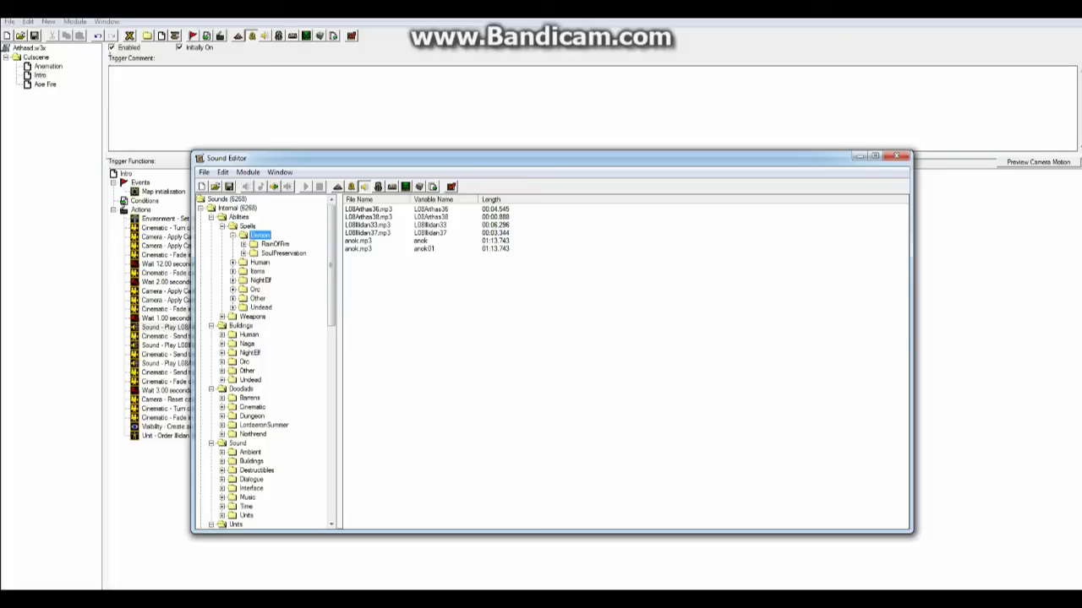
click(242, 243)
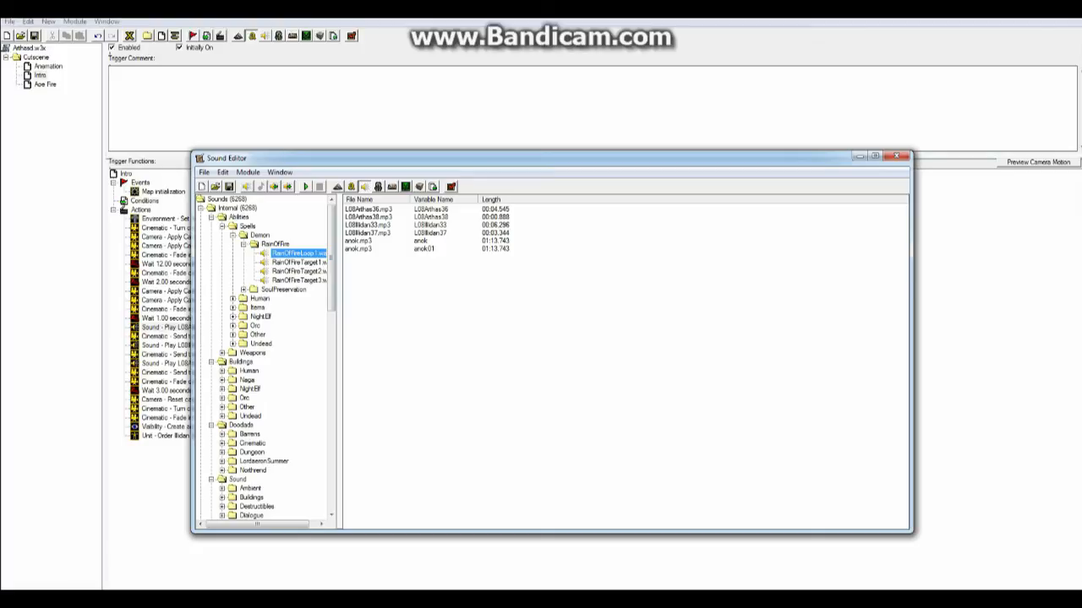
click(298, 261)
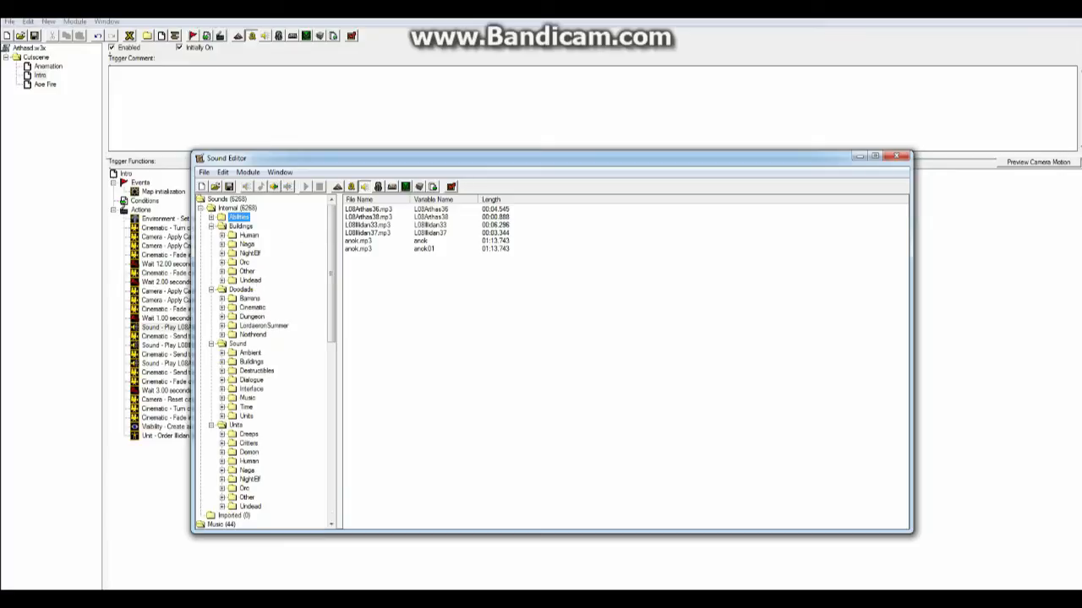
scroll(down, 3)
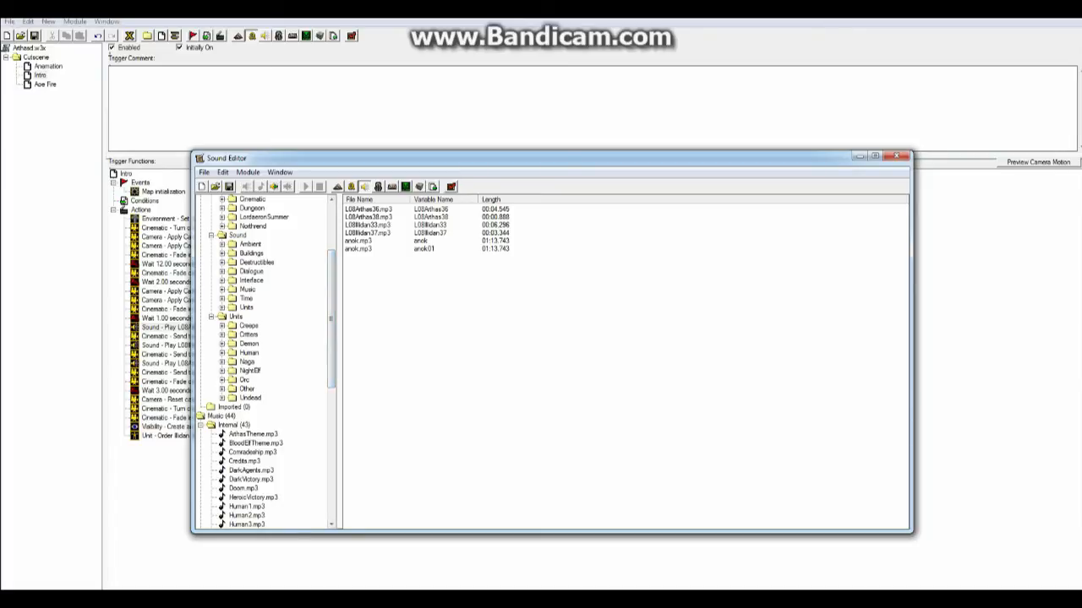
click(221, 271)
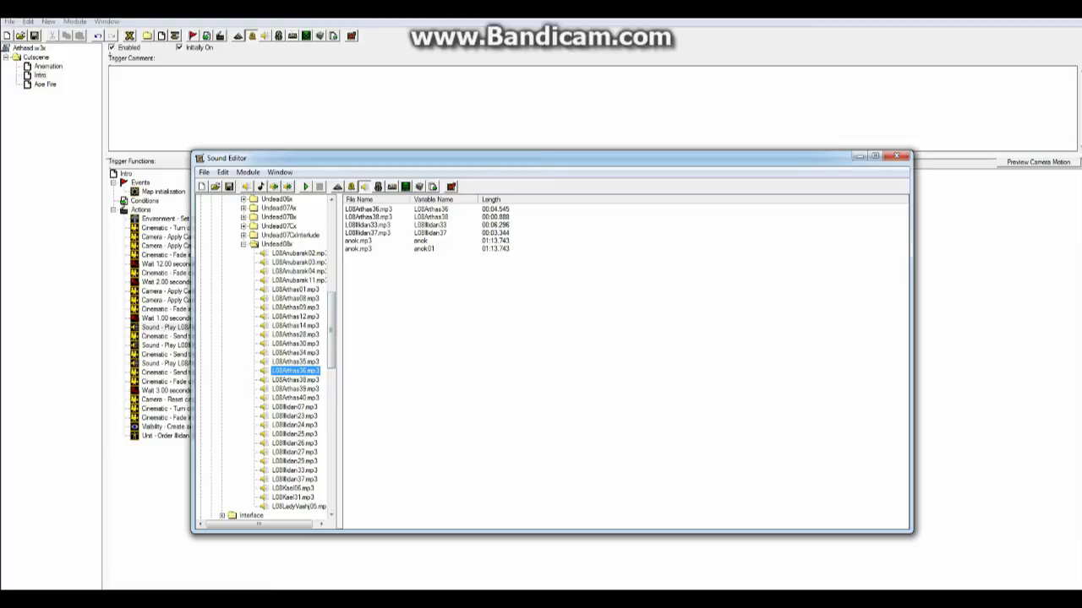
Step: Open the options menu for the L08Arthas36.mp3 sound file in the Sound Editor
right_click(294, 371)
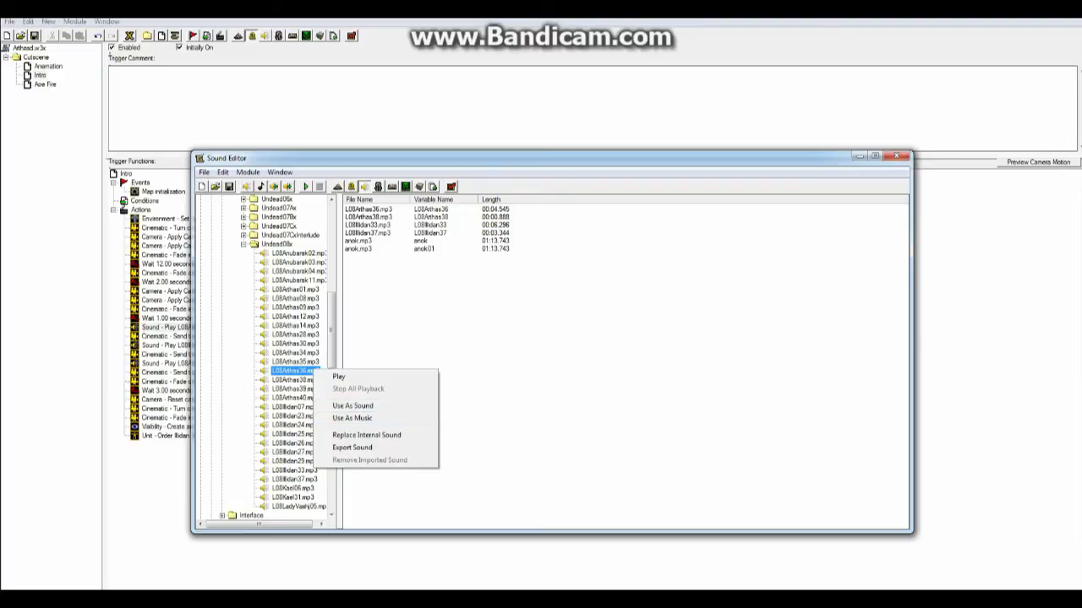
mouse_move(352, 406)
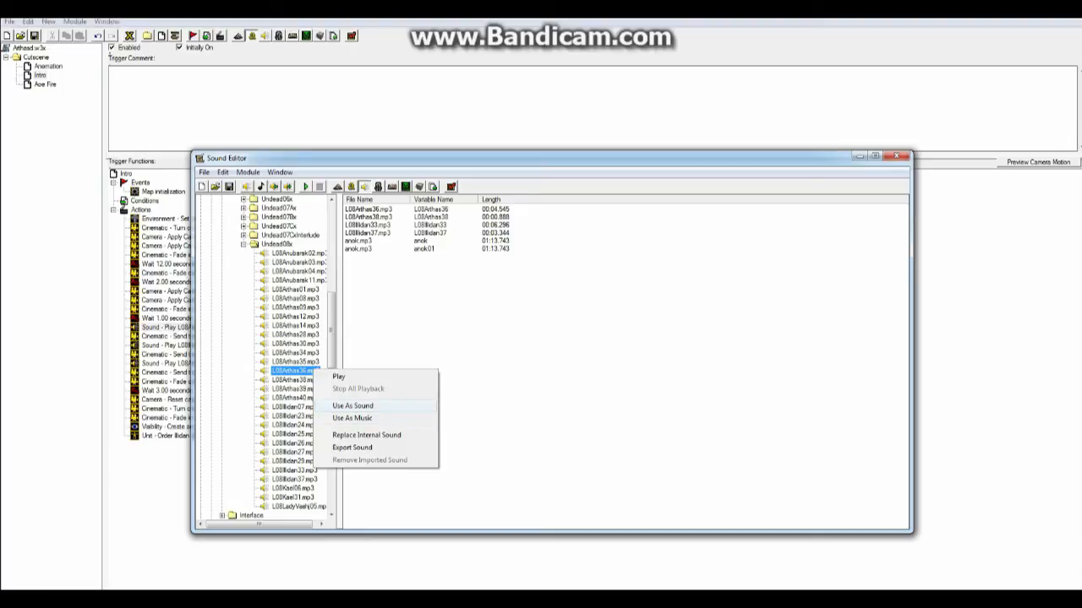
mouse_move(352, 419)
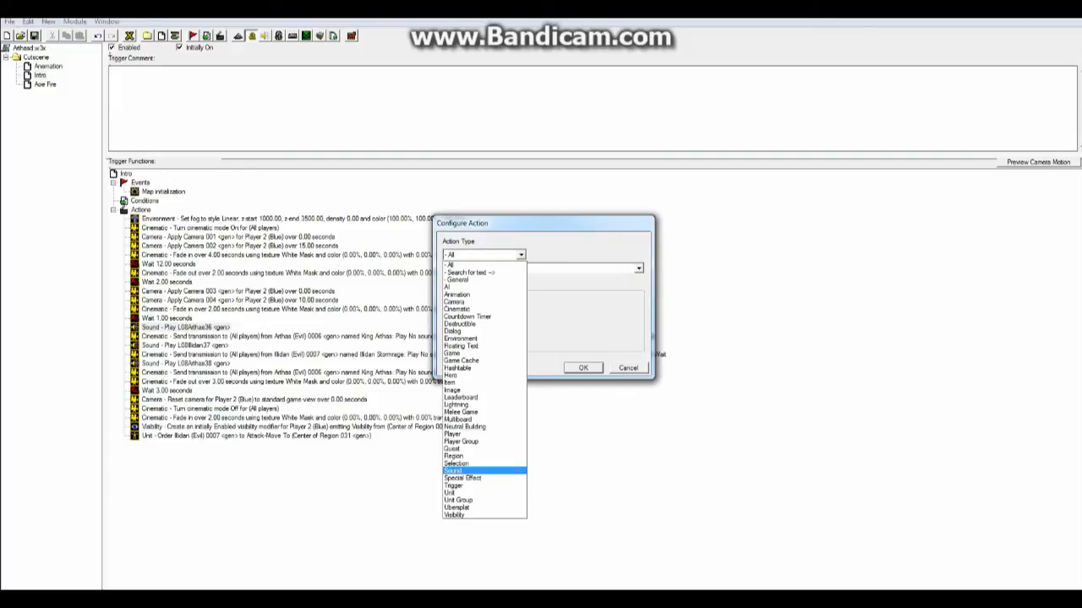
Step: Create a Sound-category Play Sound action using the L08Arthas36 sound variable
click(454, 470)
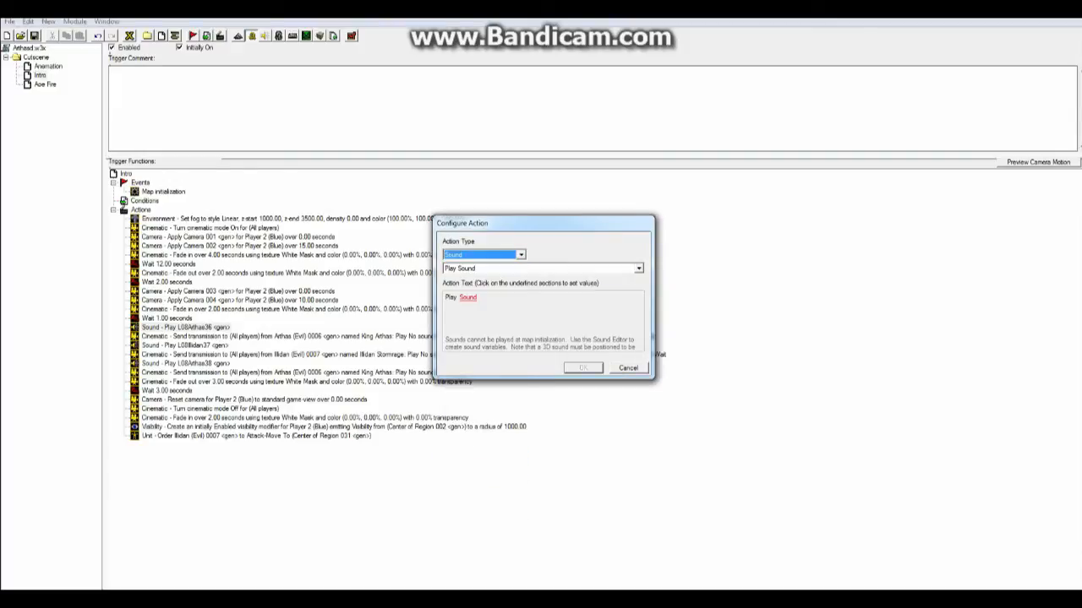
click(466, 298)
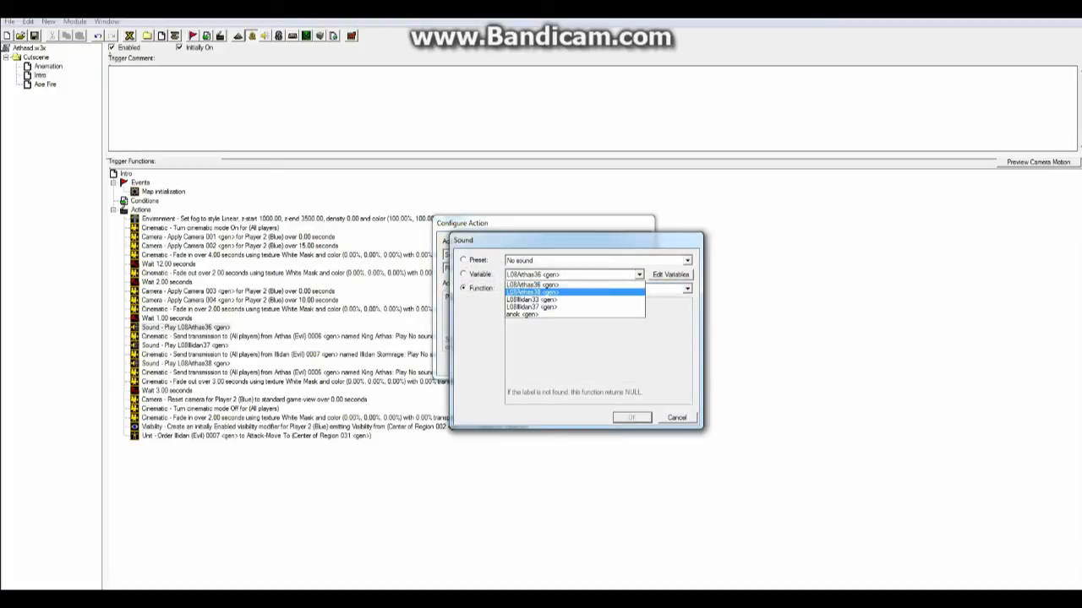
click(532, 285)
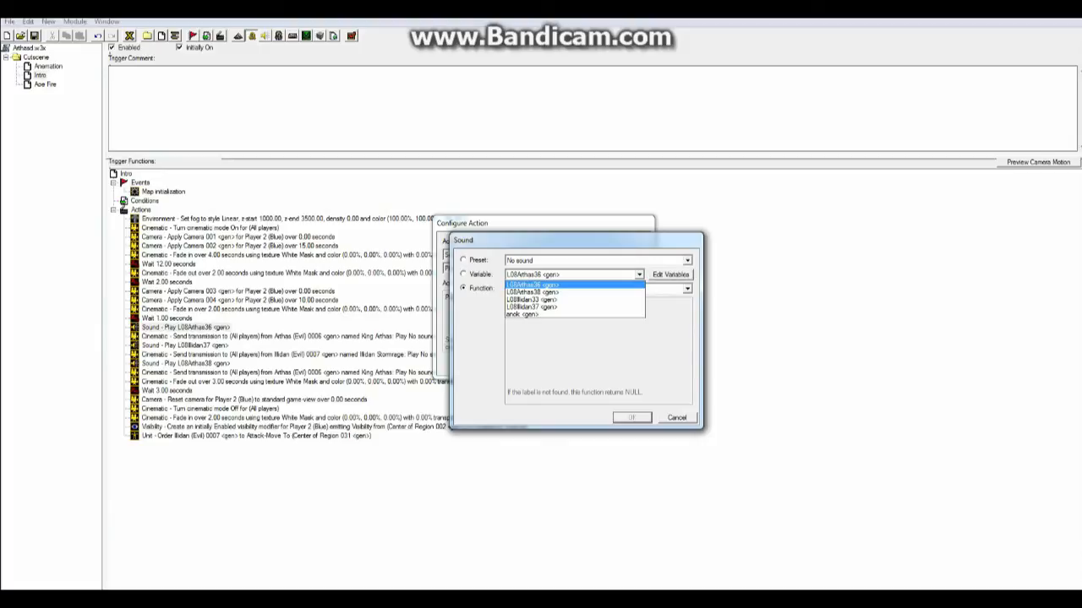
click(463, 274)
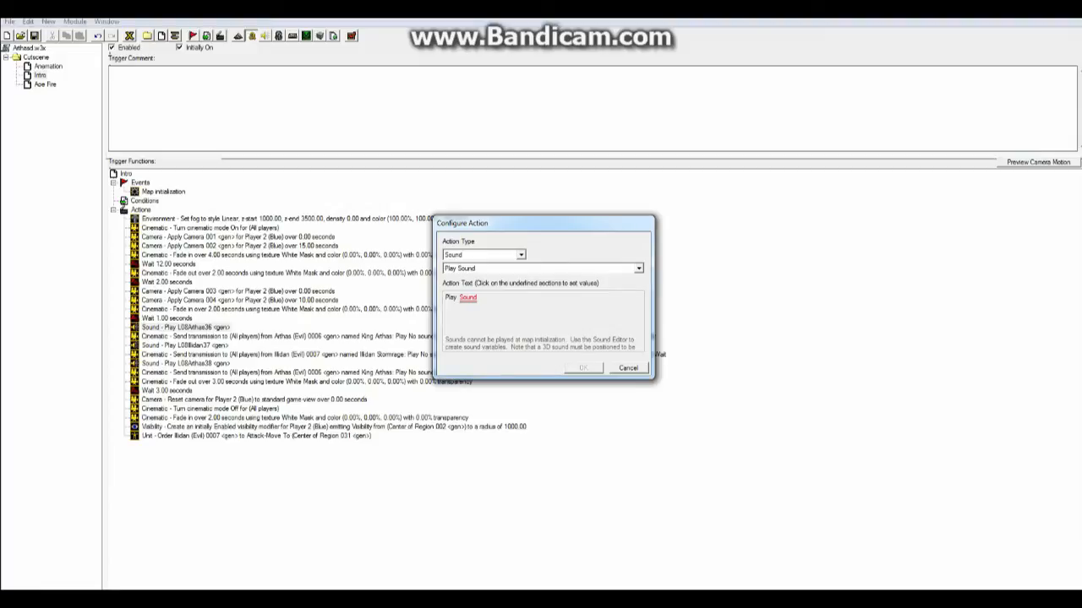
click(637, 268)
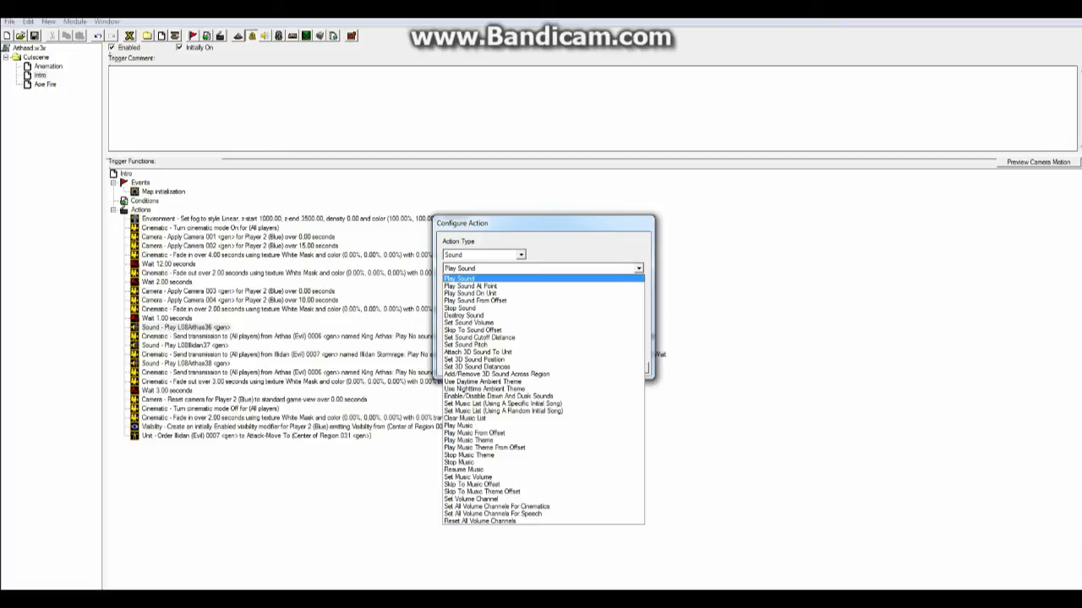
Step: Change the action to Play Music From Offset and reopen the action list
click(475, 433)
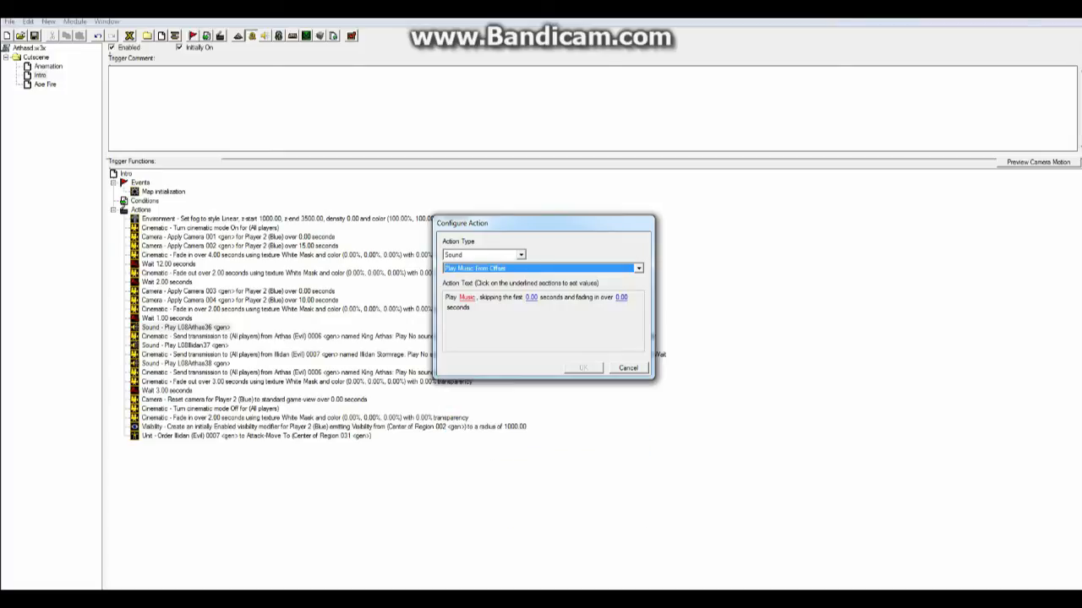
click(637, 268)
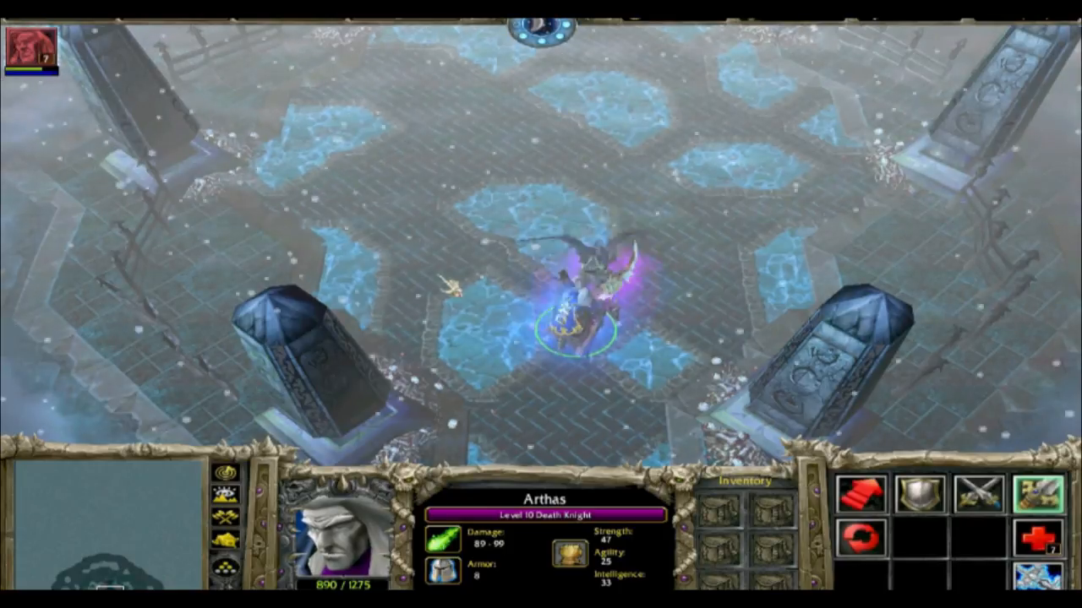
Step: In the test game, open the Game Menu, return to game, then reopen it
key(Escape)
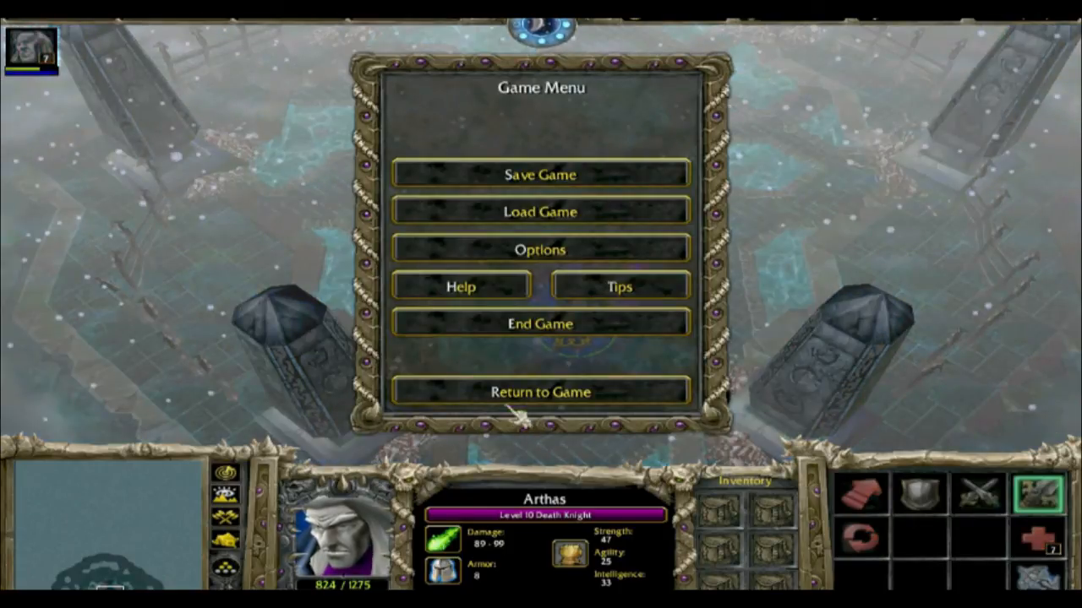
click(539, 392)
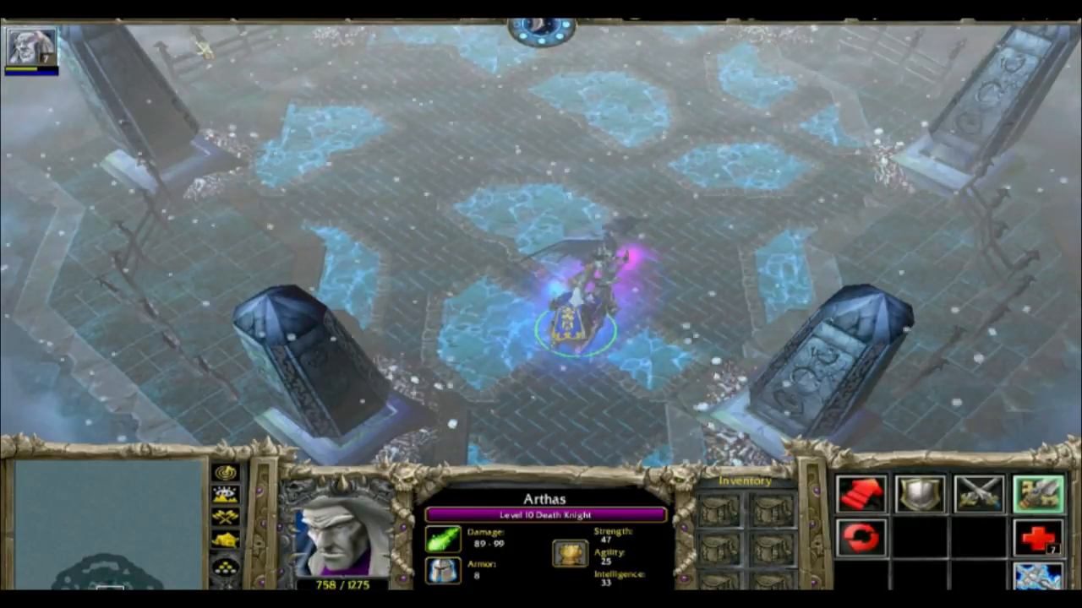
key(Escape)
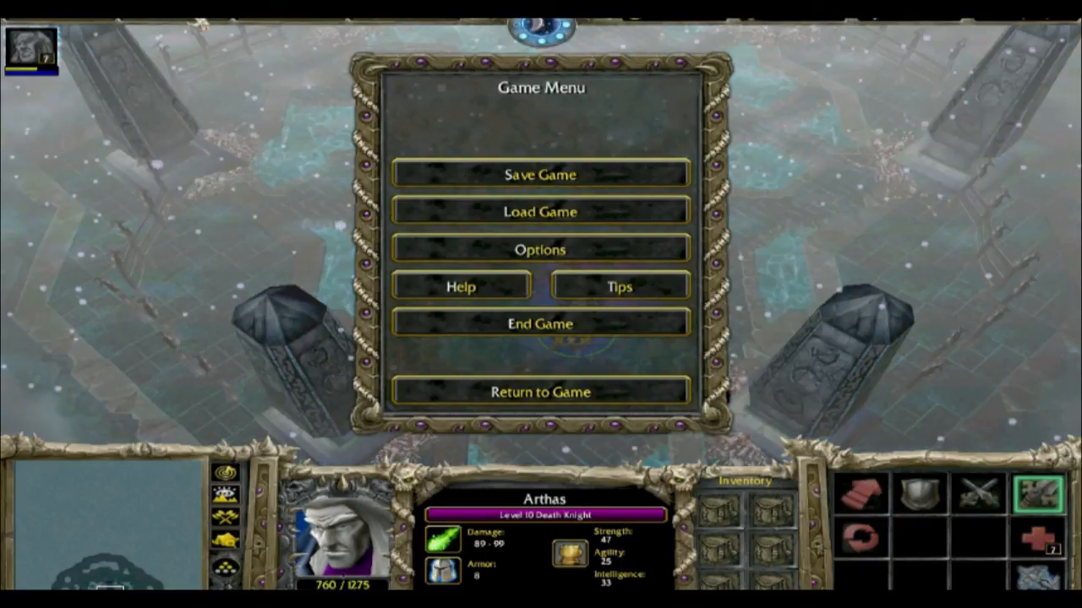